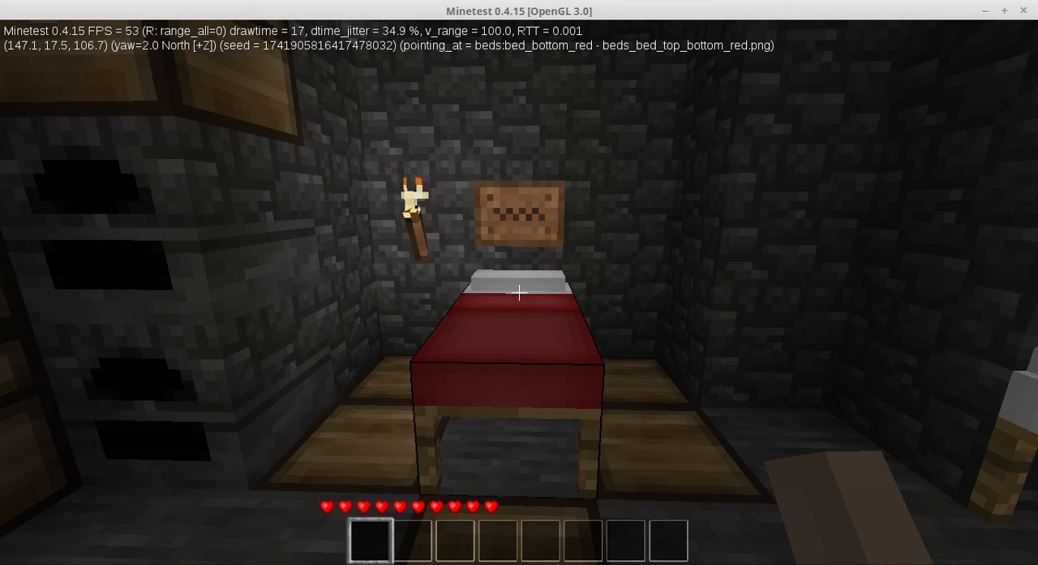
mouse_move(519, 292)
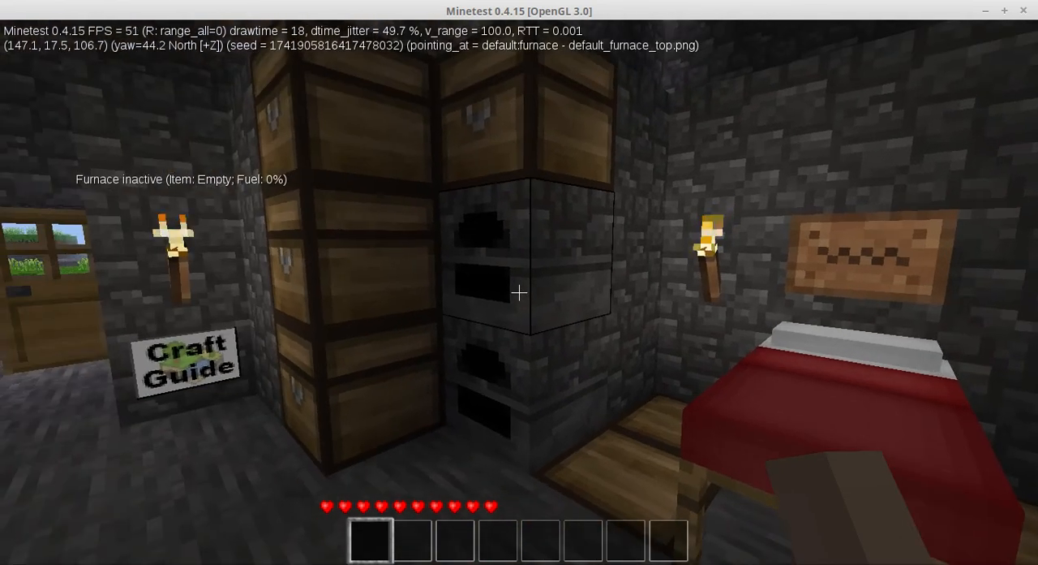
mouse_move(520, 292)
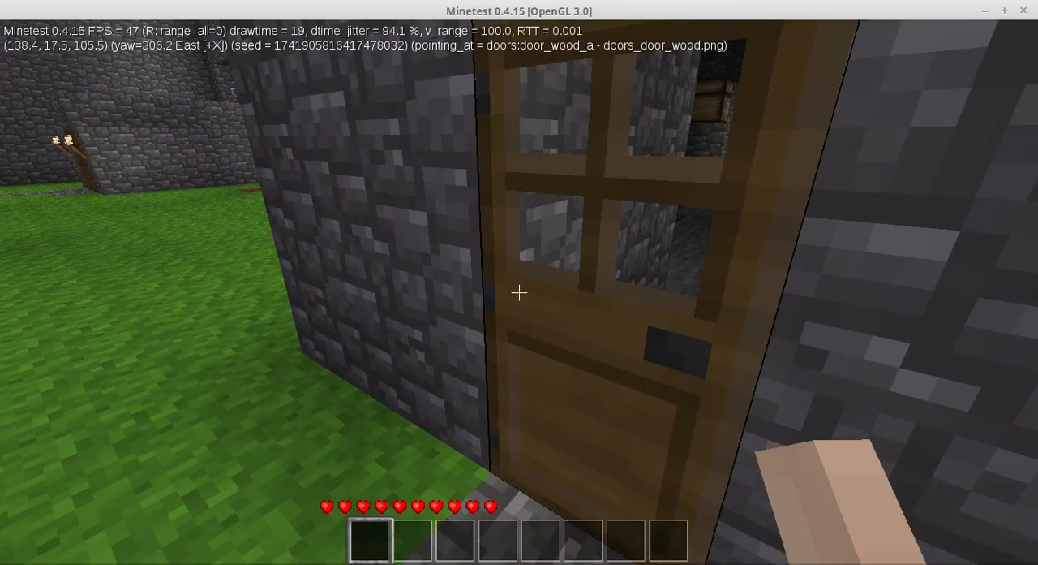
mouse_move(519, 292)
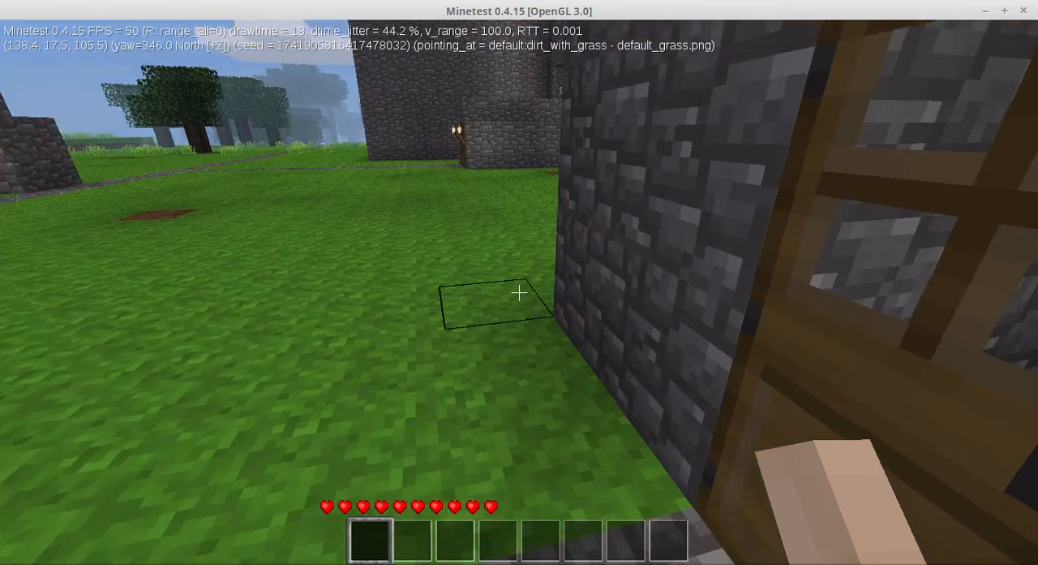
Enable fly mode and rise beside the castle wing to survey its empty window openings.
key("K")
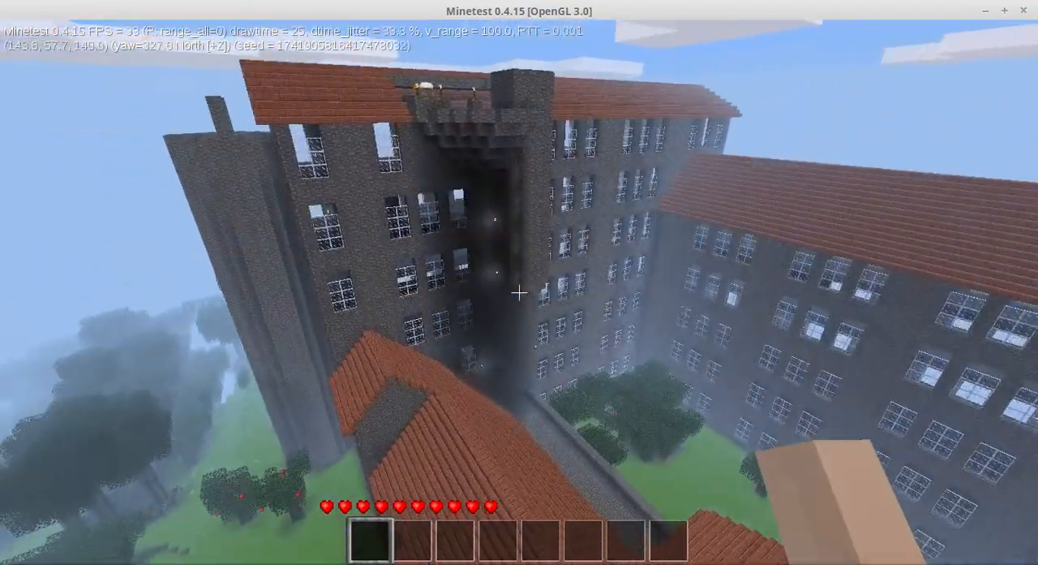
mouse_move(519, 292)
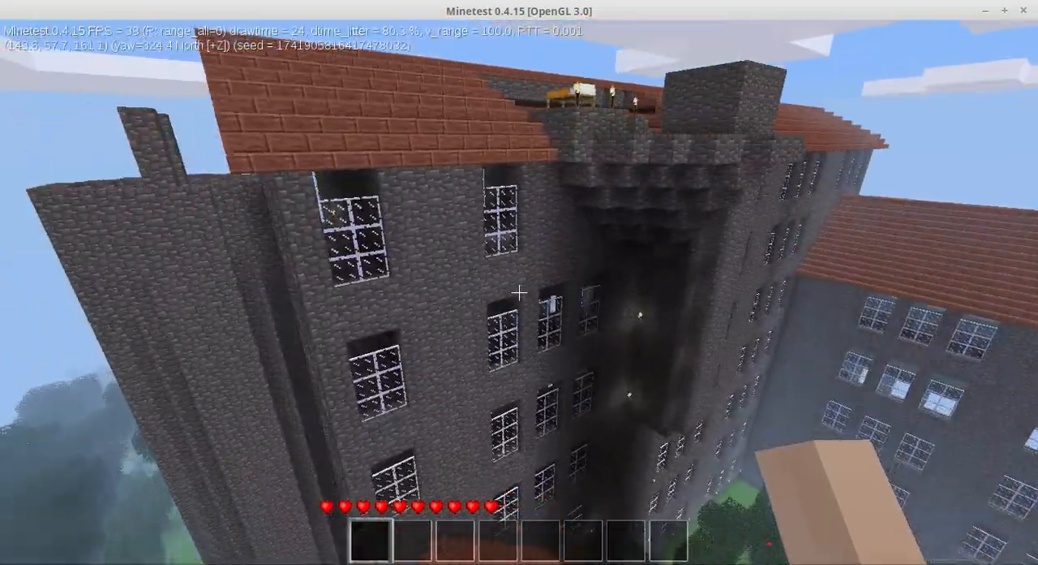
mouse_move(520, 292)
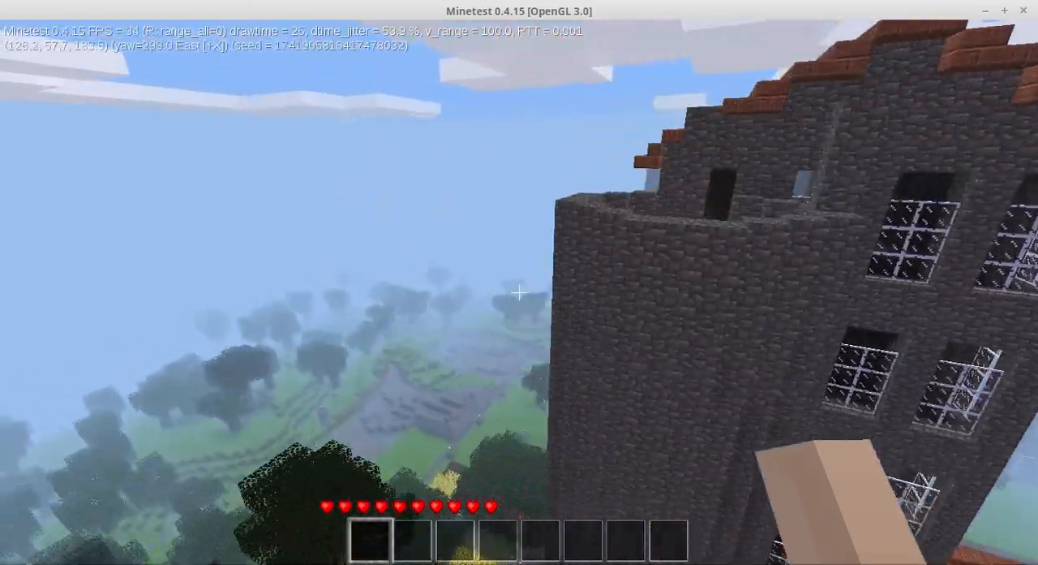
mouse_move(519, 292)
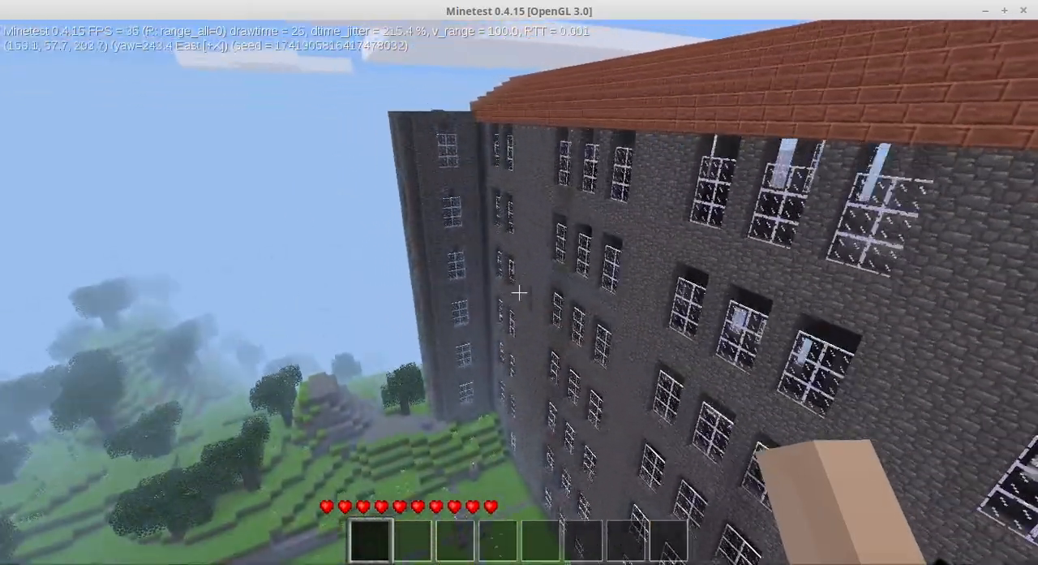
mouse_move(519, 291)
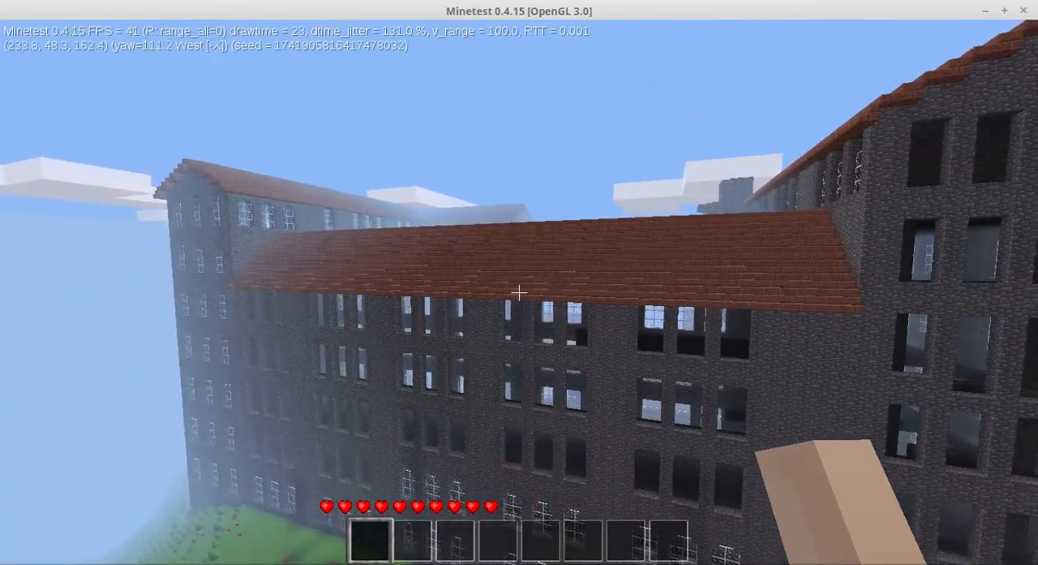
mouse_move(519, 292)
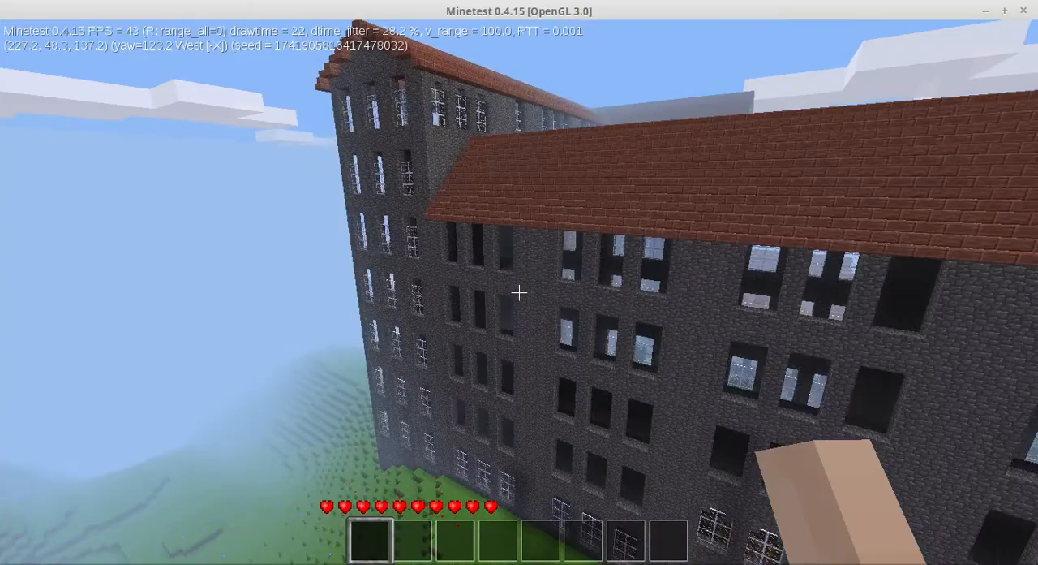
mouse_move(519, 292)
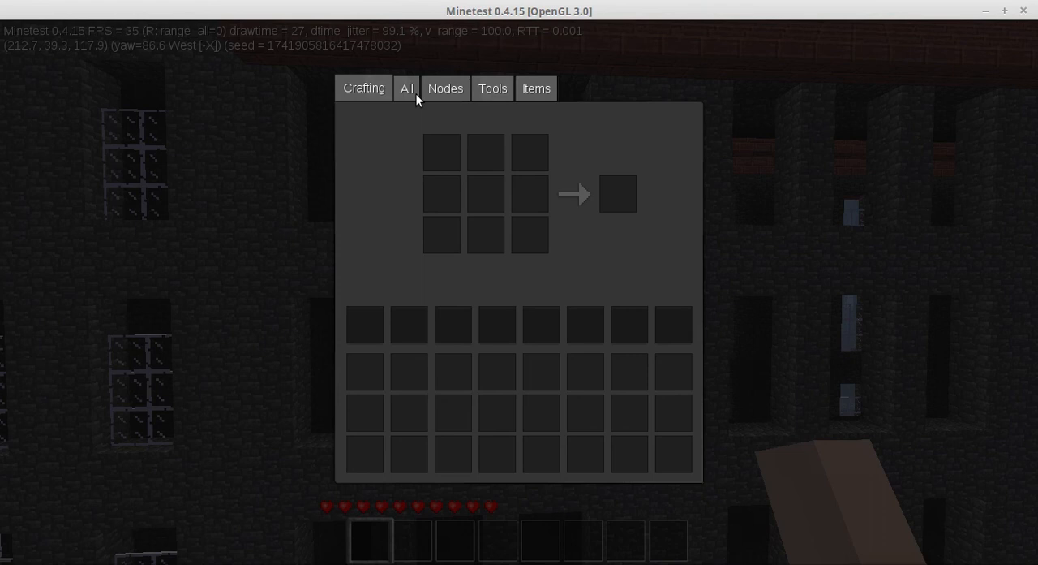
Browse the creative inventory categories — All, crafting items, tools — looking for glass panes.
left_click(445, 88)
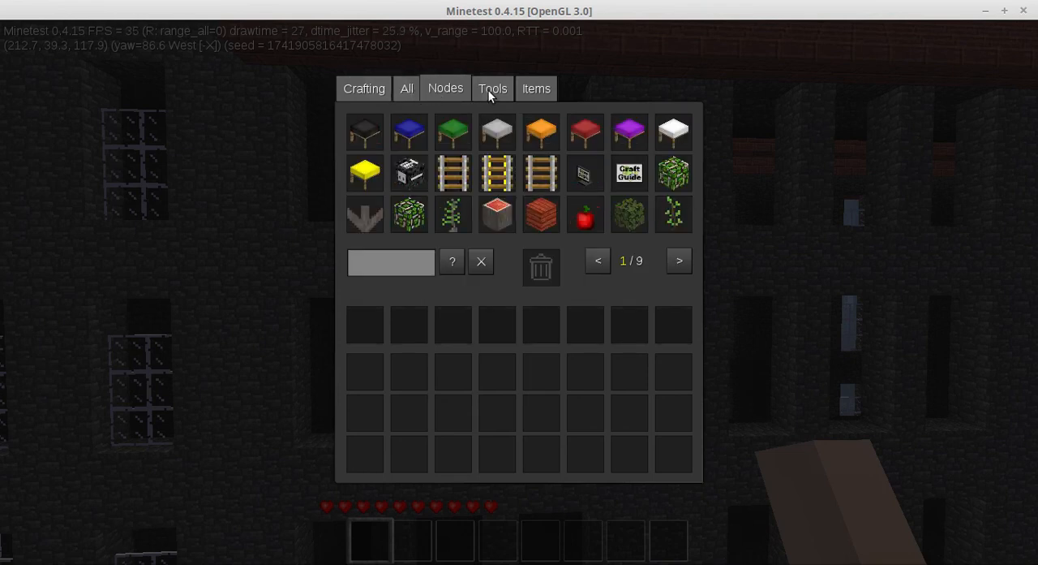
left_click(535, 87)
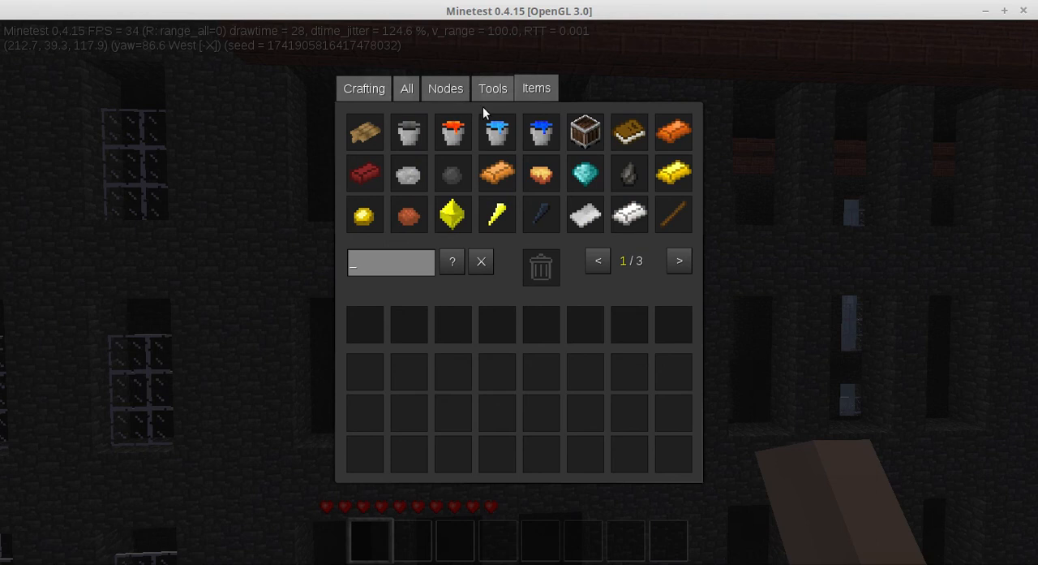
left_click(679, 260)
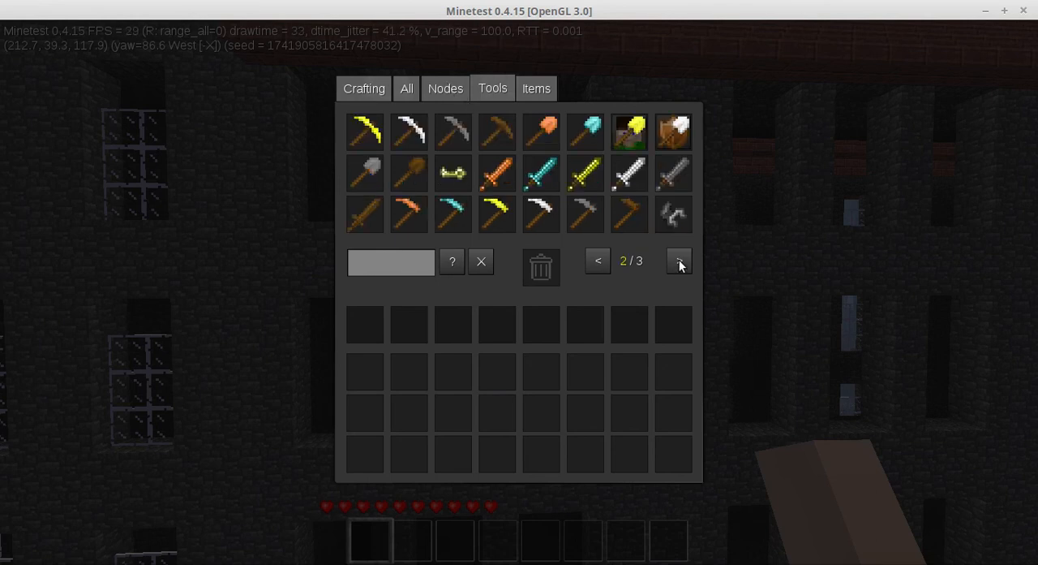
left_click(445, 88)
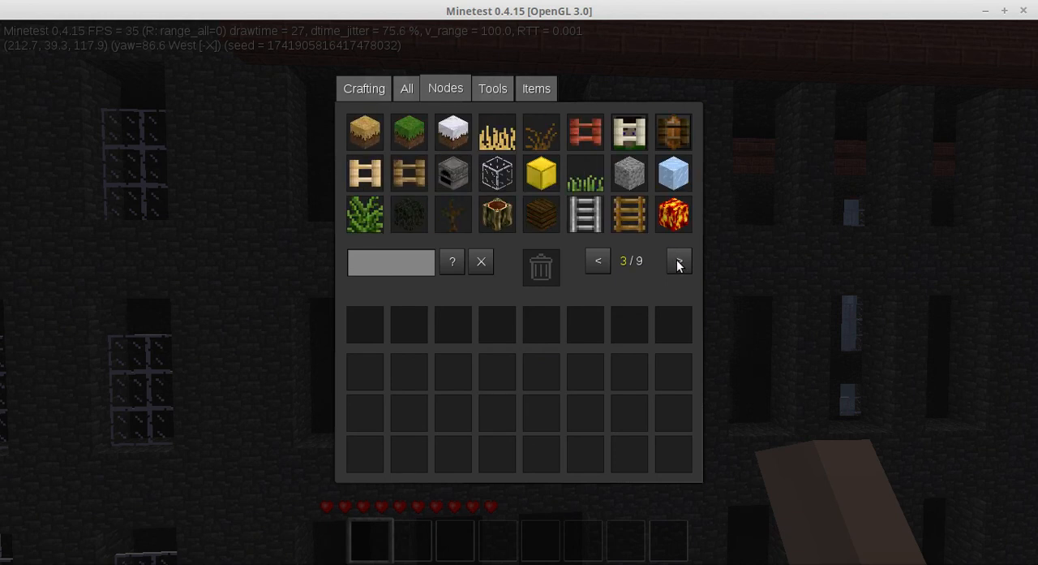
Page through the block list to the glass pane and place it in the first hotbar slot.
left_click(678, 260)
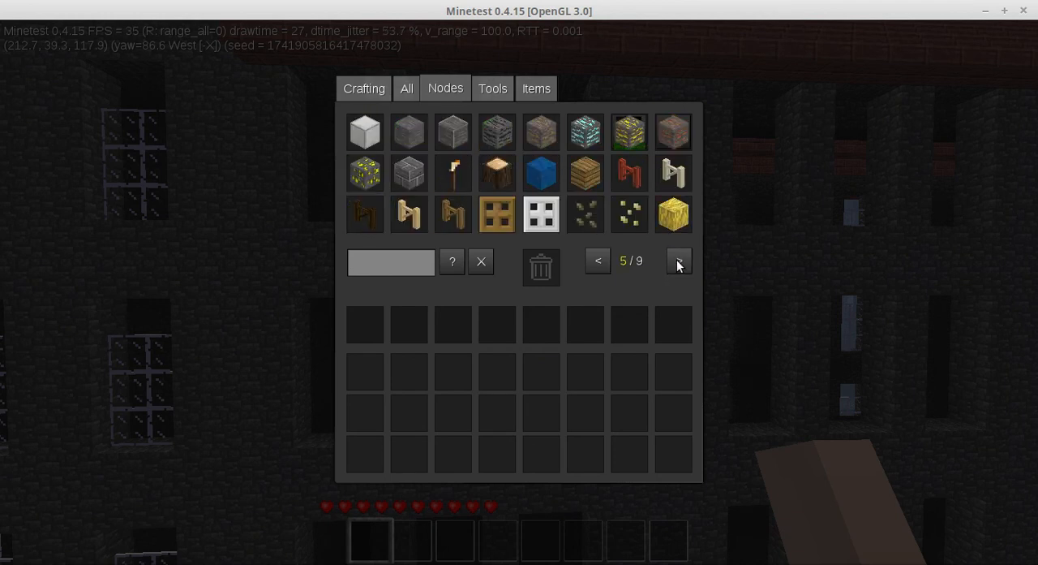
left_click(678, 259)
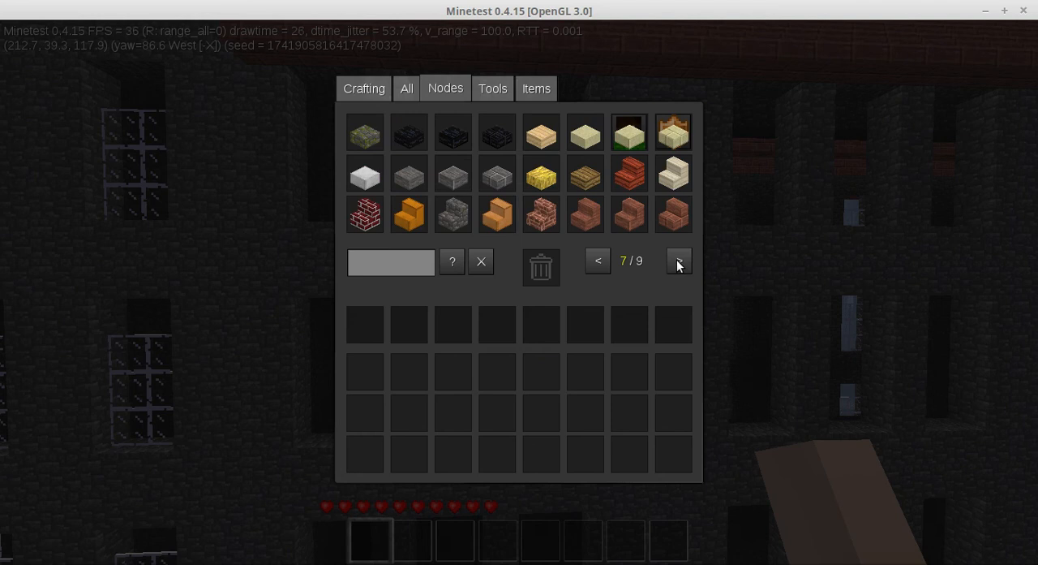
left_click(678, 260)
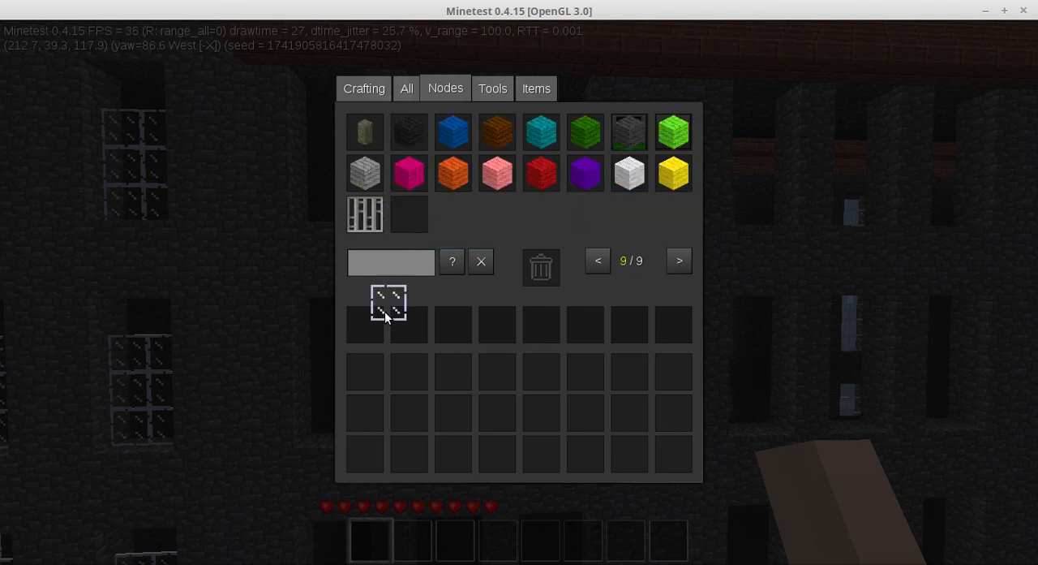
left_click(597, 260)
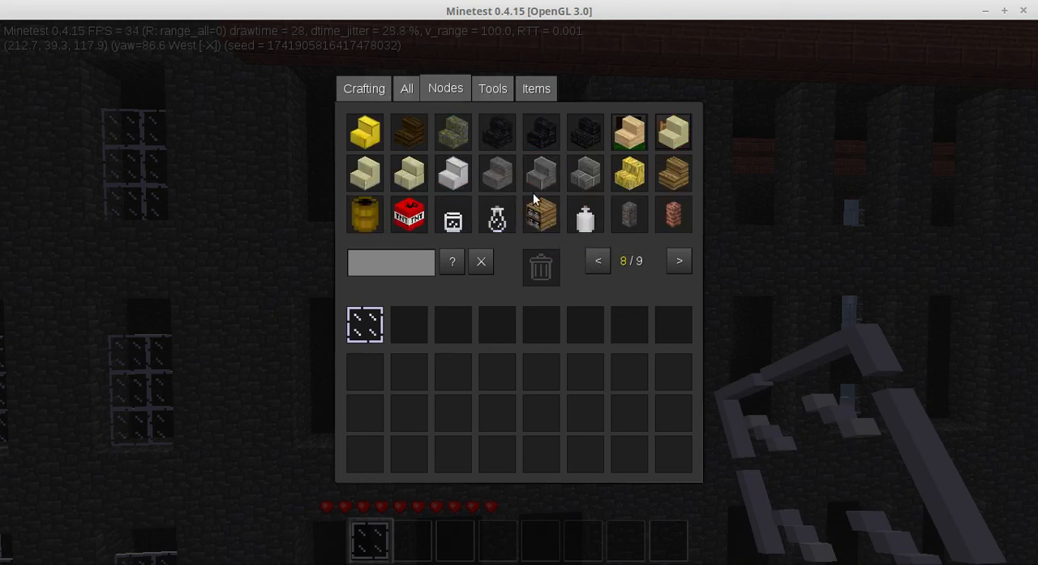
mouse_move(620, 256)
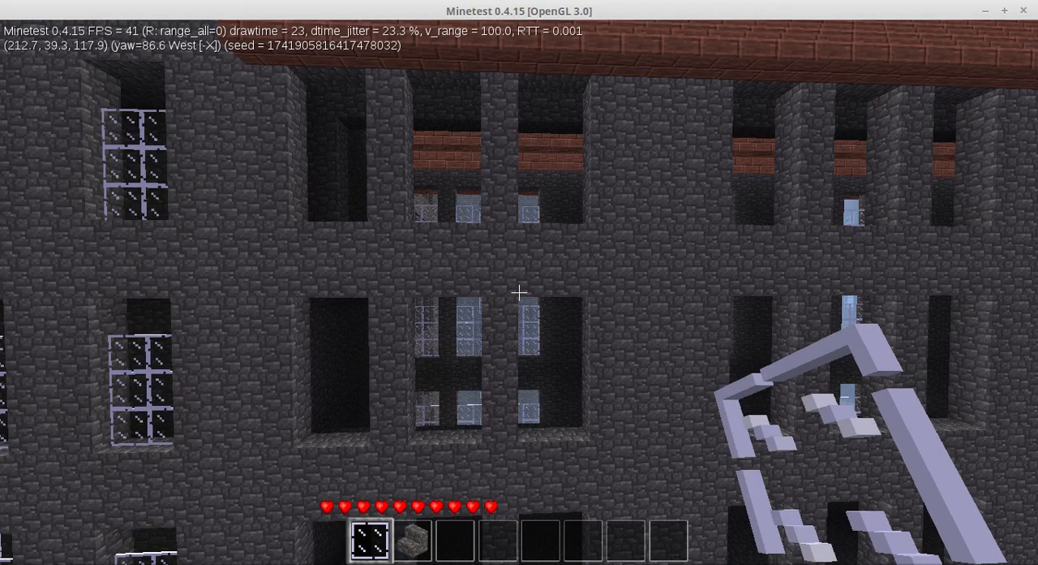
mouse_move(519, 292)
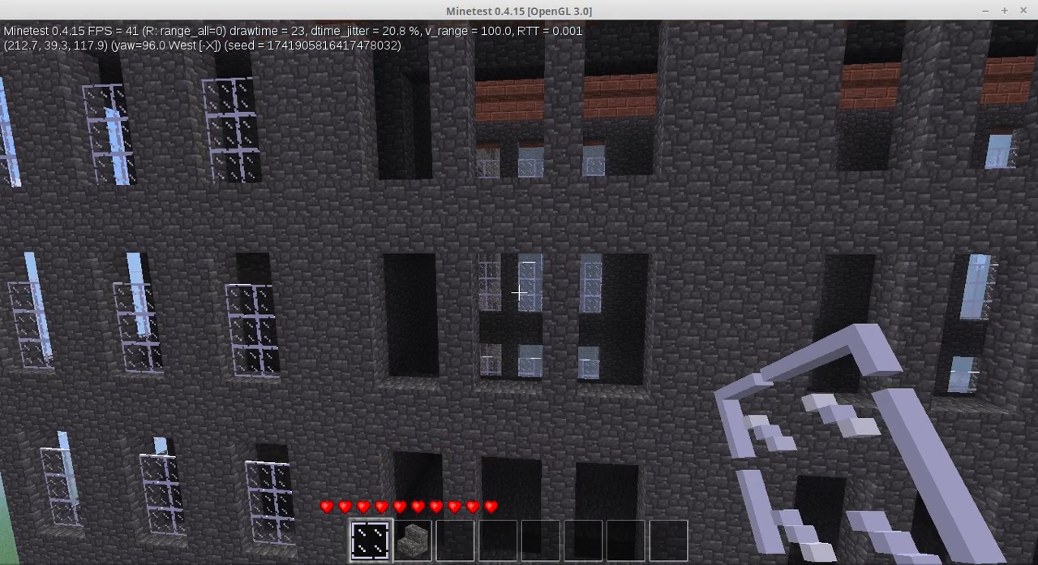
mouse_move(519, 290)
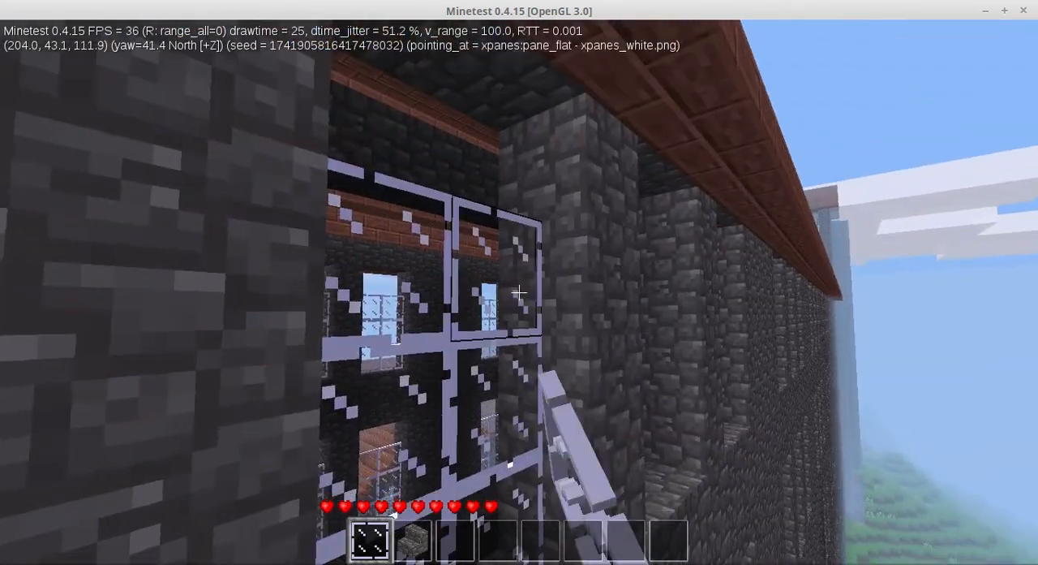
mouse_move(519, 292)
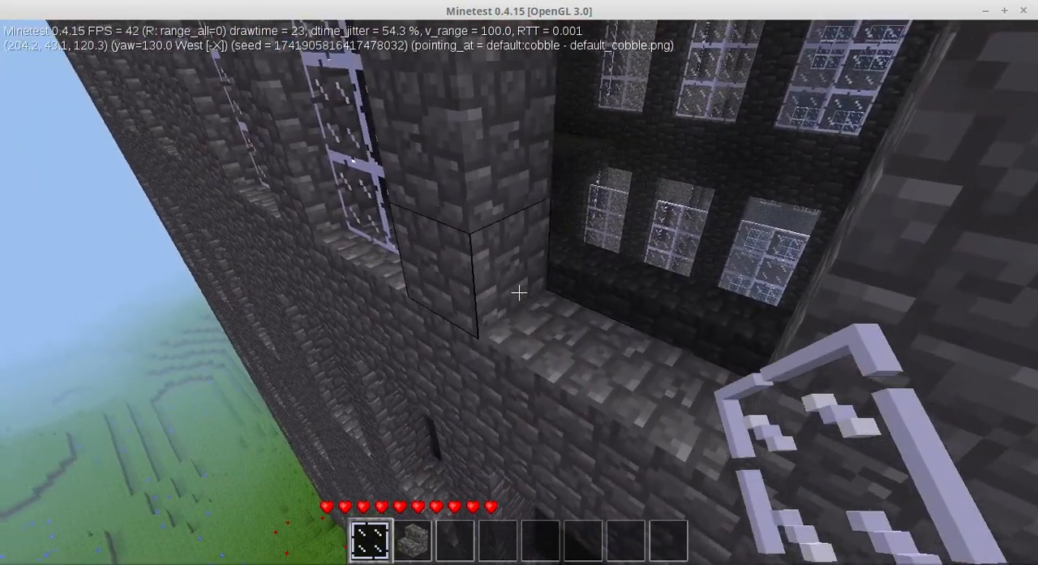
mouse_move(520, 292)
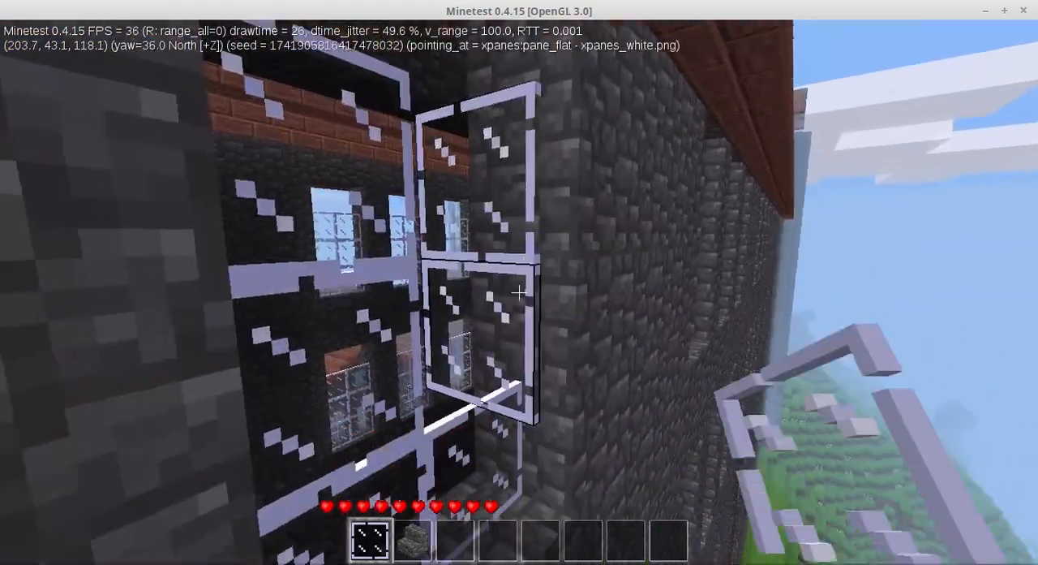
mouse_move(519, 291)
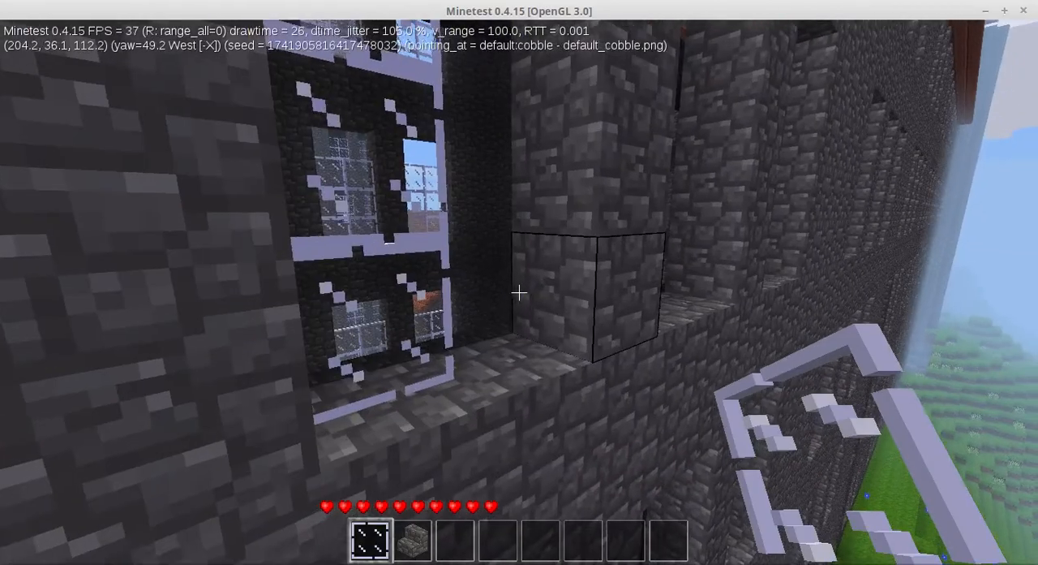
mouse_move(519, 292)
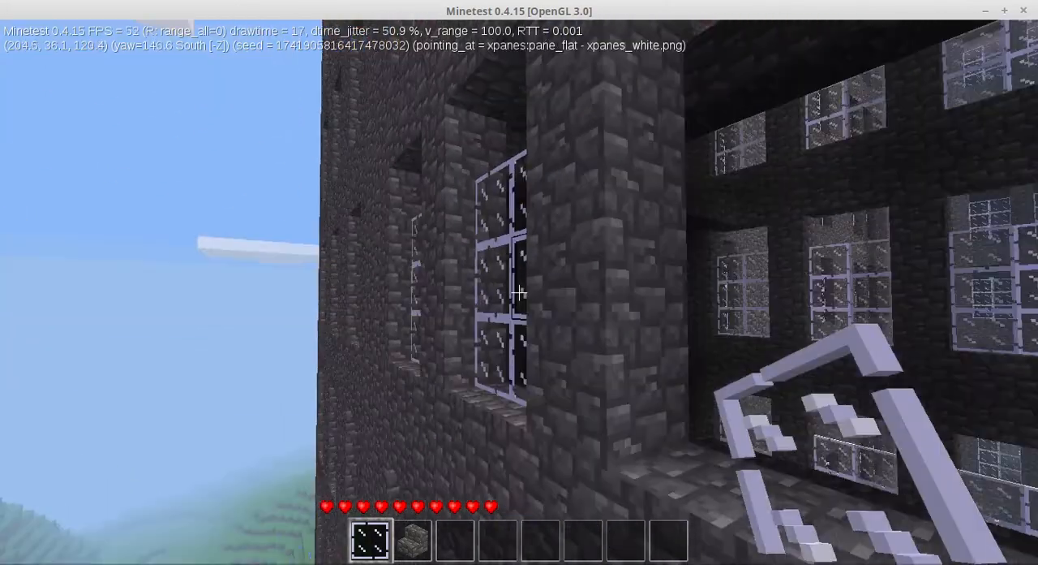
mouse_move(519, 292)
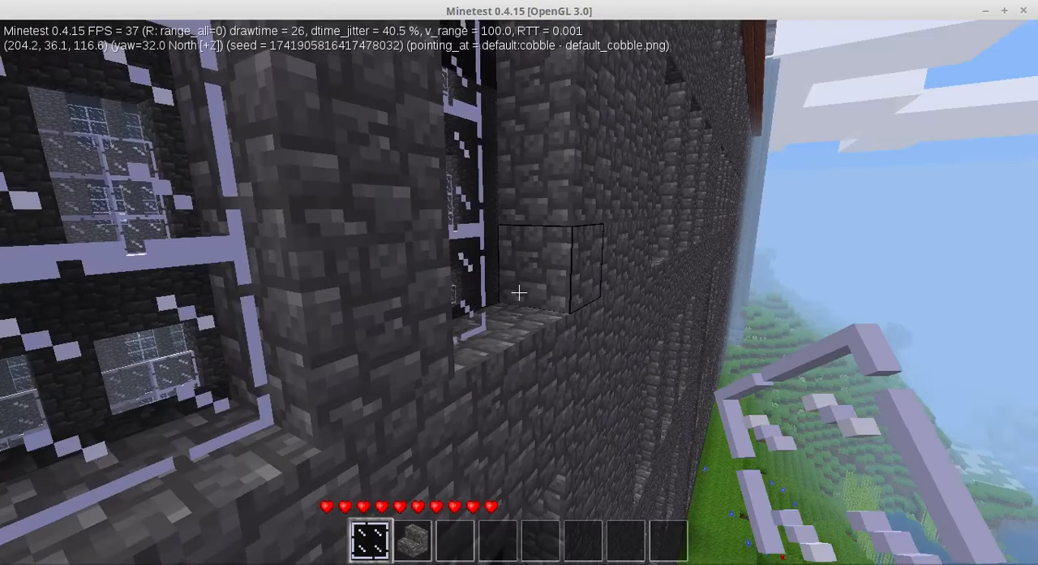
mouse_move(519, 292)
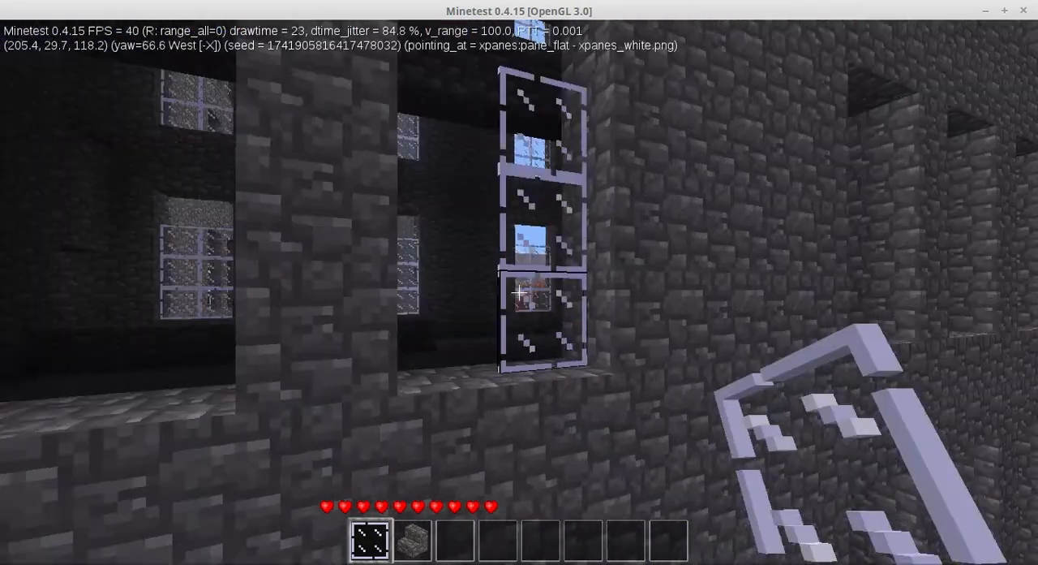
mouse_move(519, 292)
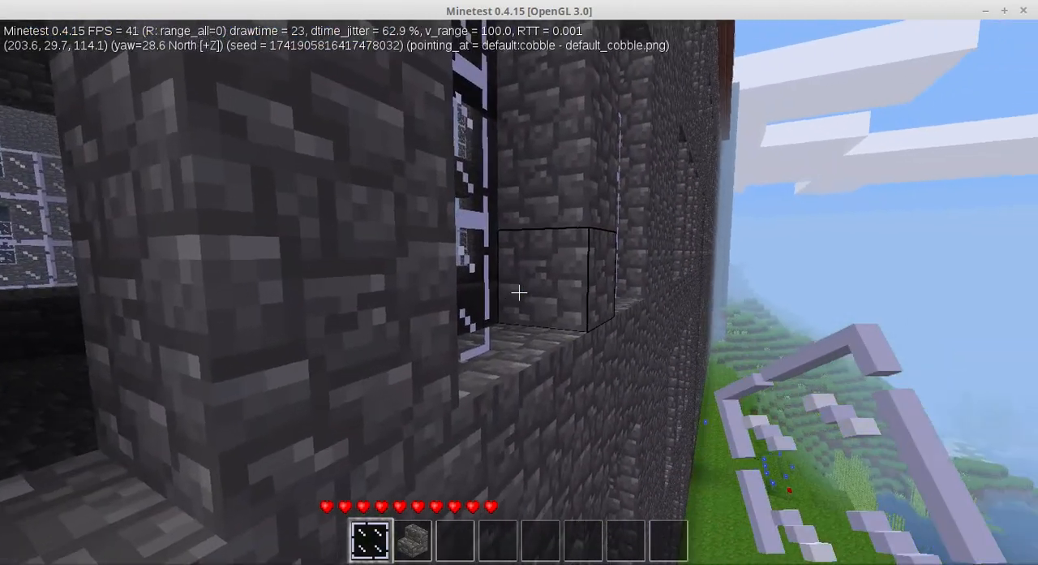
mouse_move(519, 292)
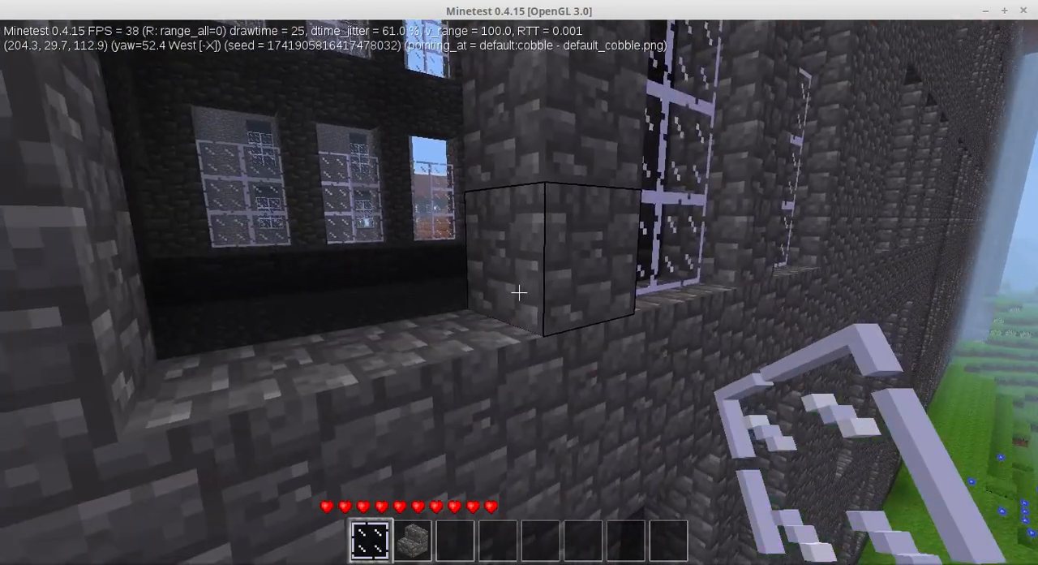
mouse_move(519, 292)
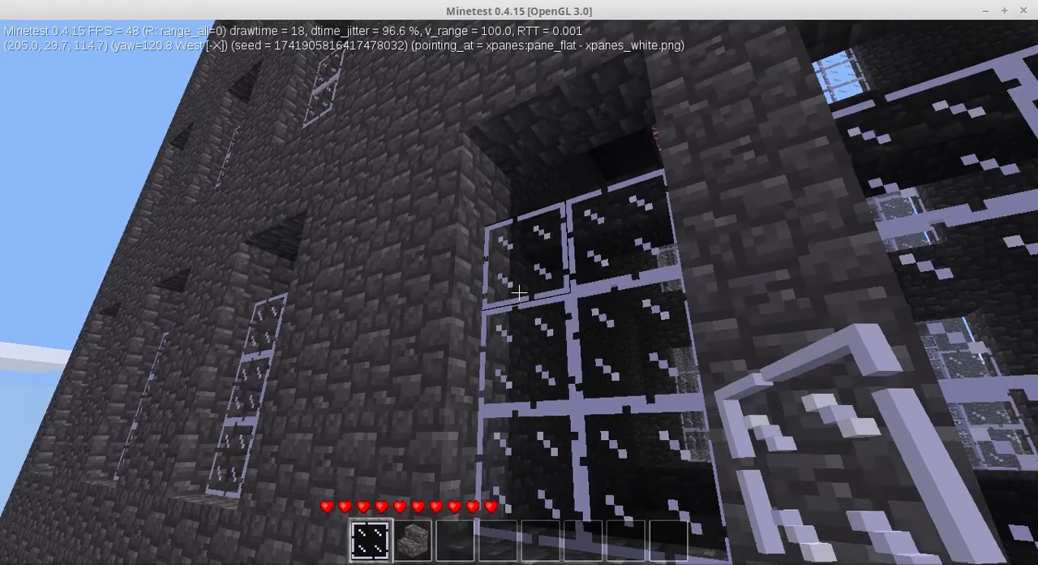
mouse_move(520, 292)
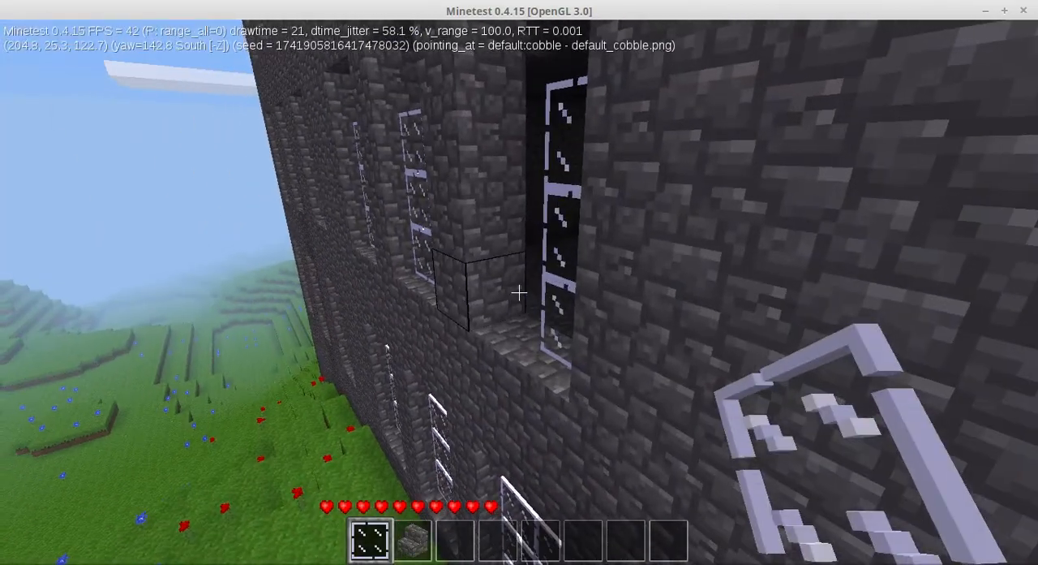
mouse_move(519, 292)
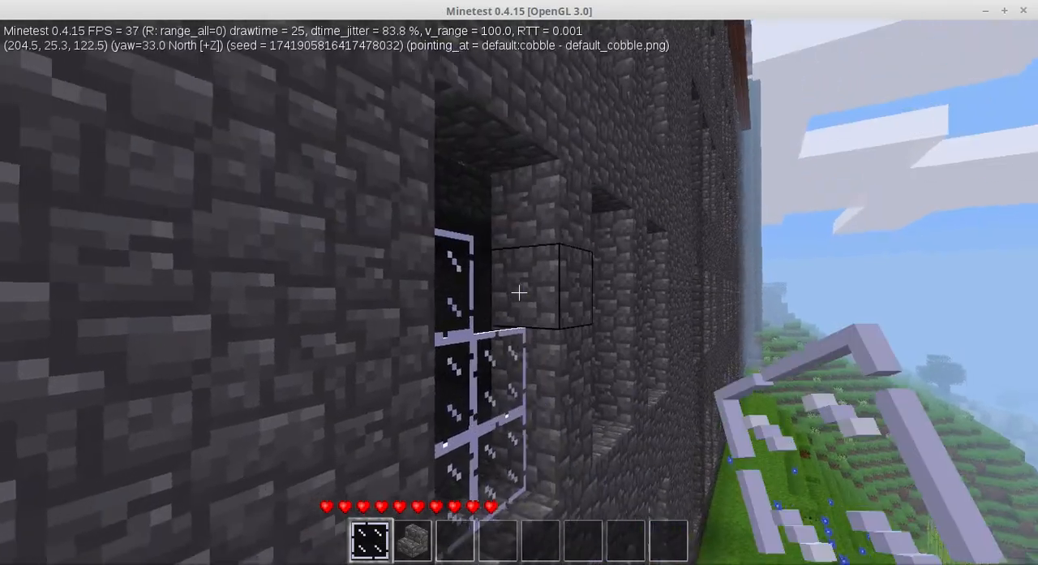
mouse_move(519, 292)
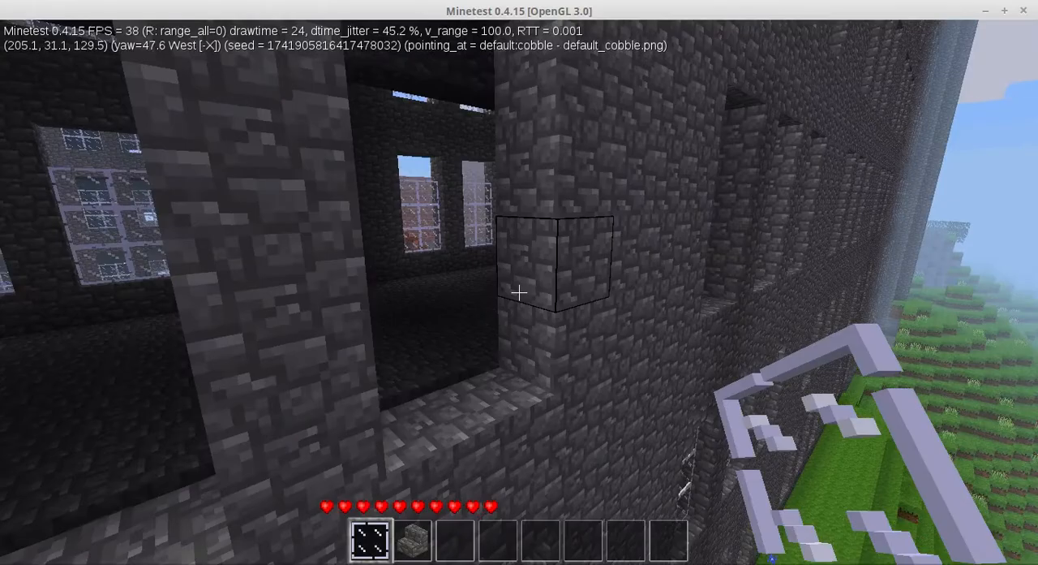
mouse_move(519, 292)
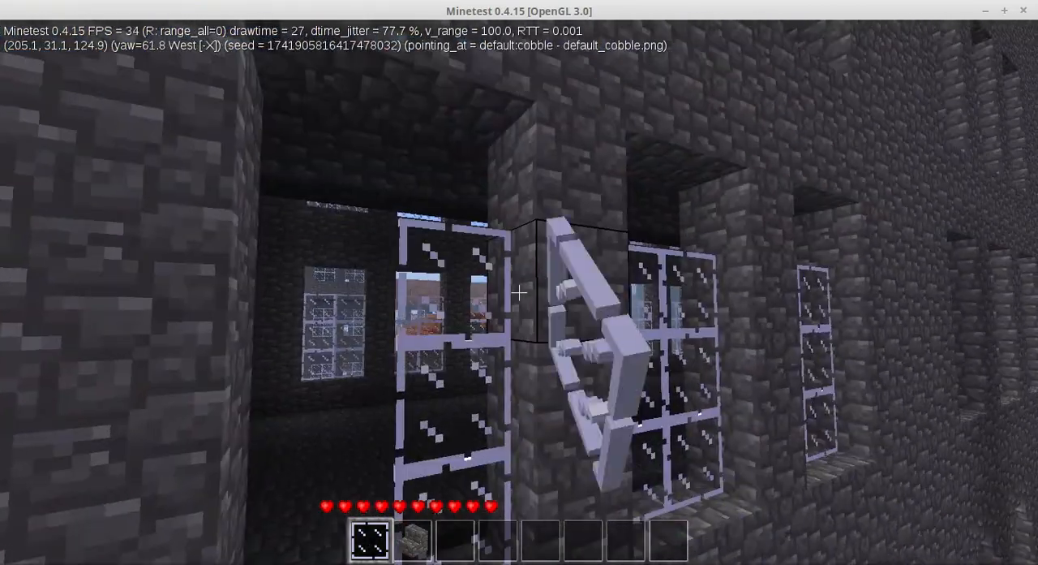
mouse_move(519, 292)
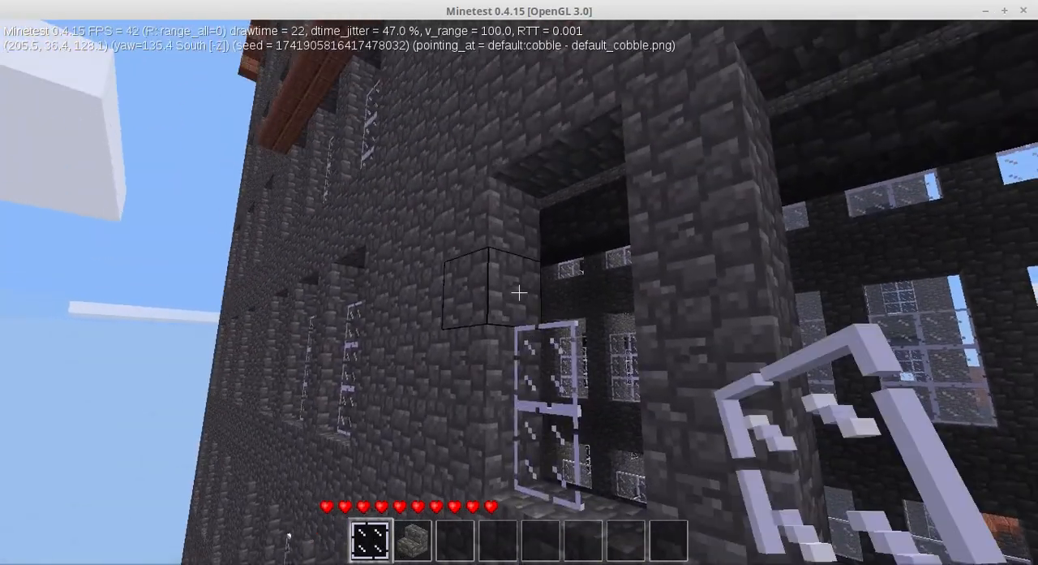
mouse_move(519, 292)
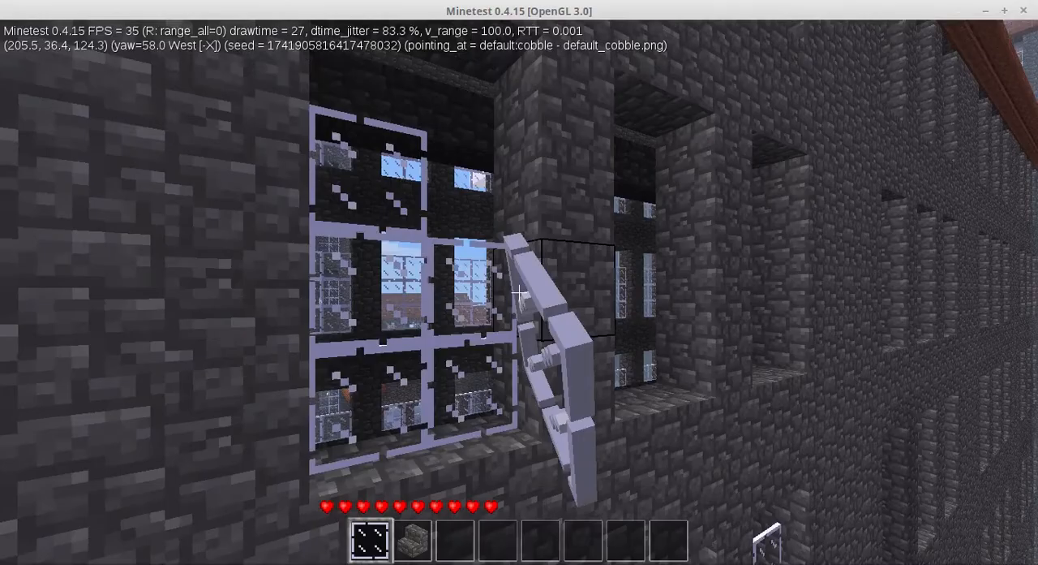
mouse_move(519, 292)
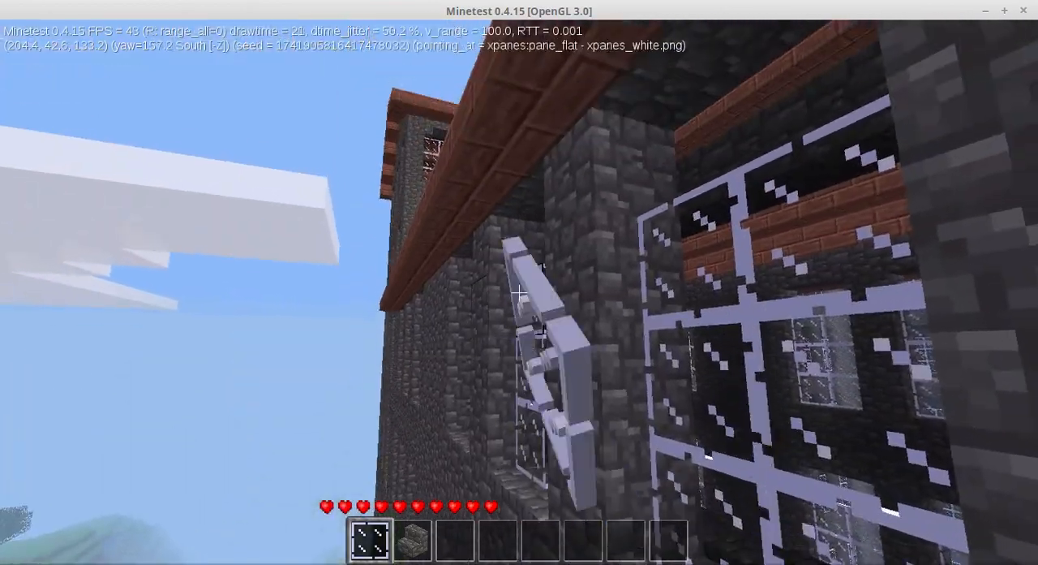
mouse_move(519, 292)
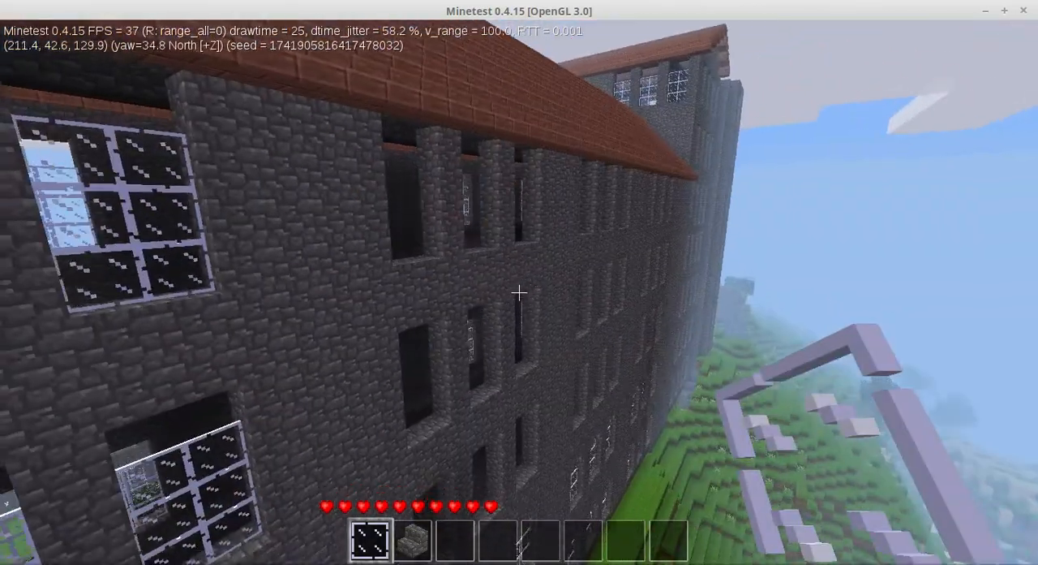
mouse_move(519, 292)
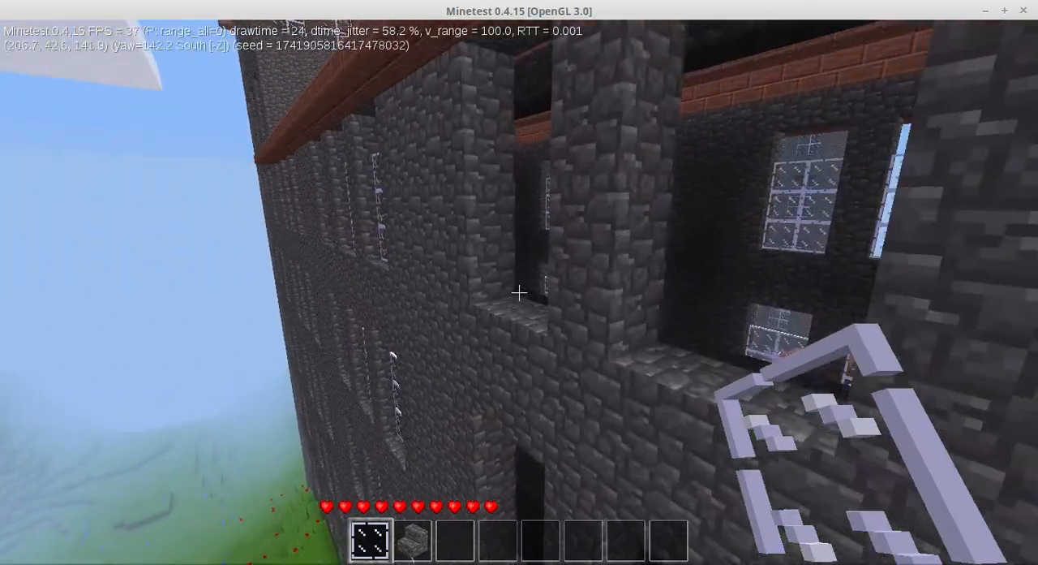
mouse_move(519, 292)
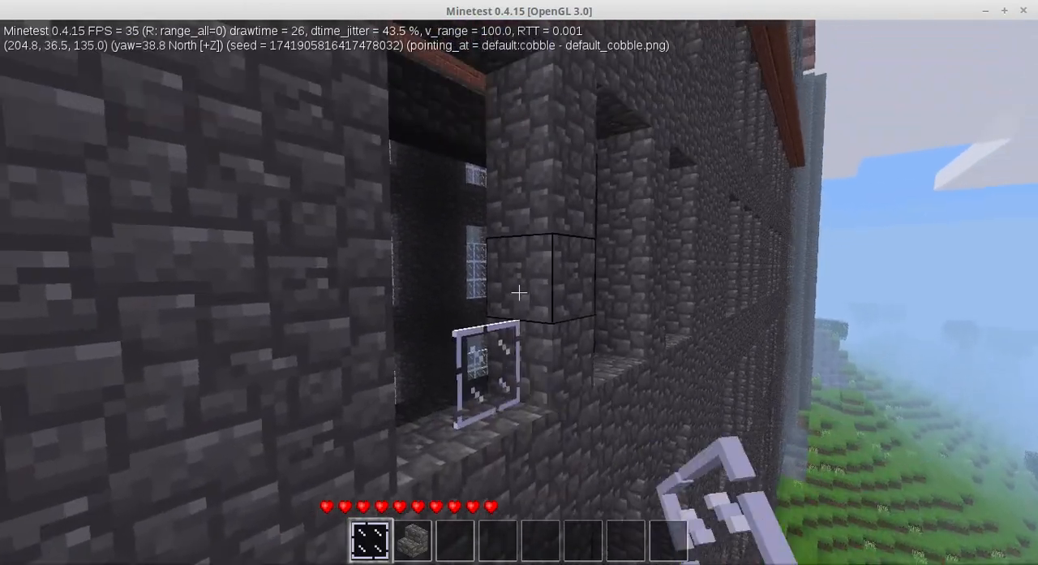
mouse_move(519, 292)
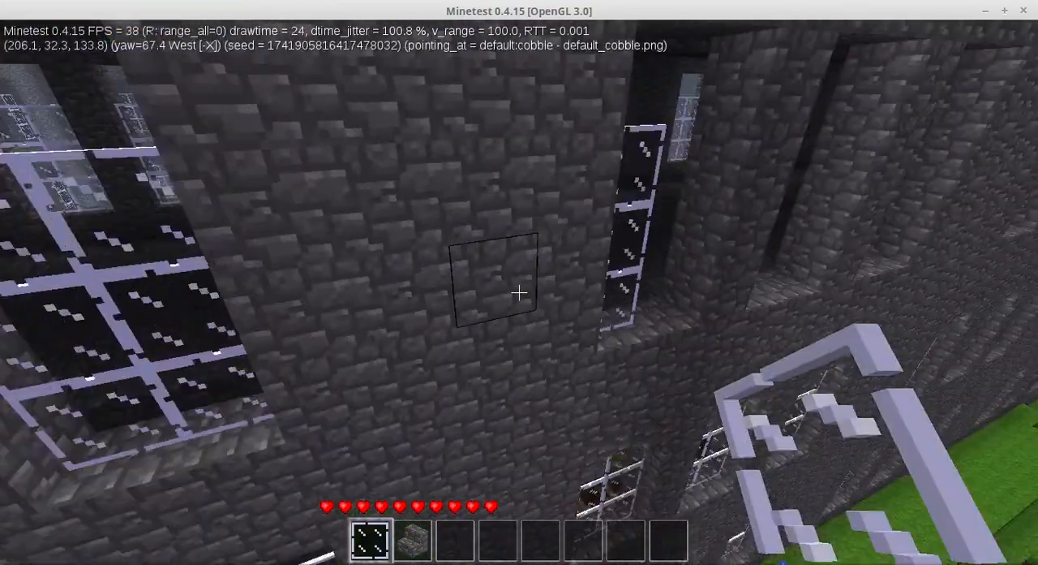
mouse_move(519, 290)
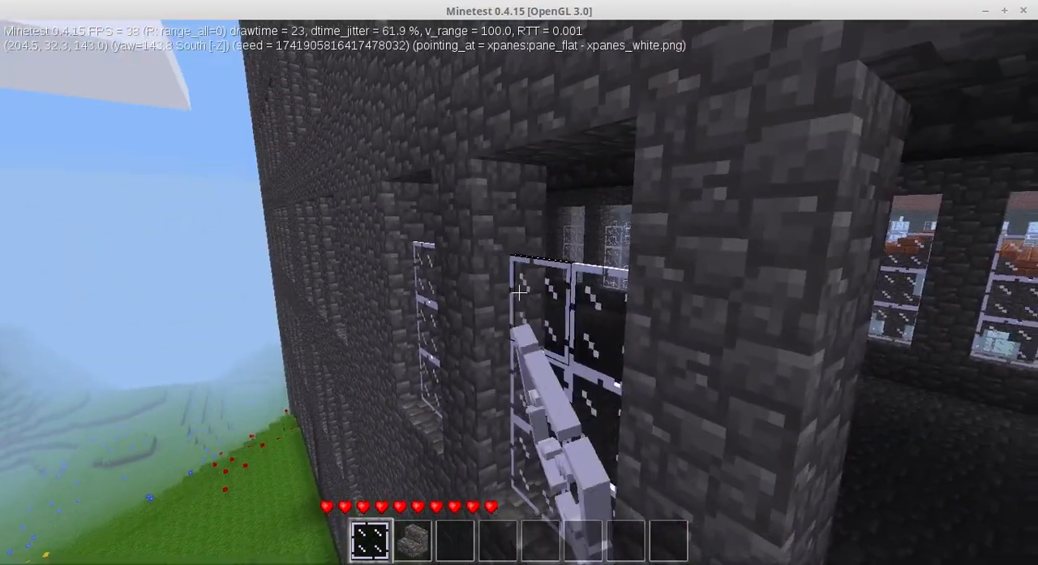
mouse_move(519, 283)
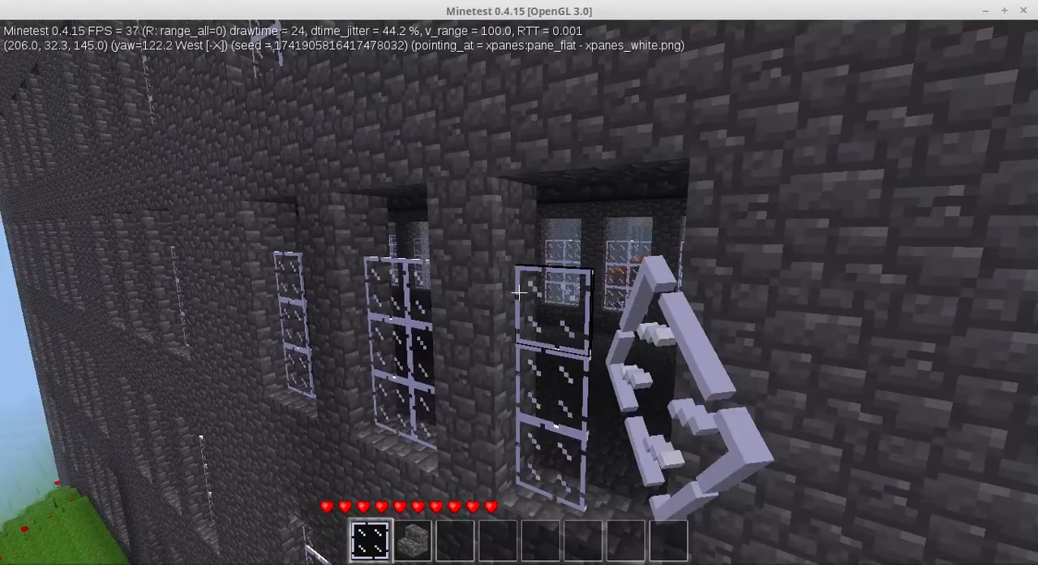
mouse_move(519, 292)
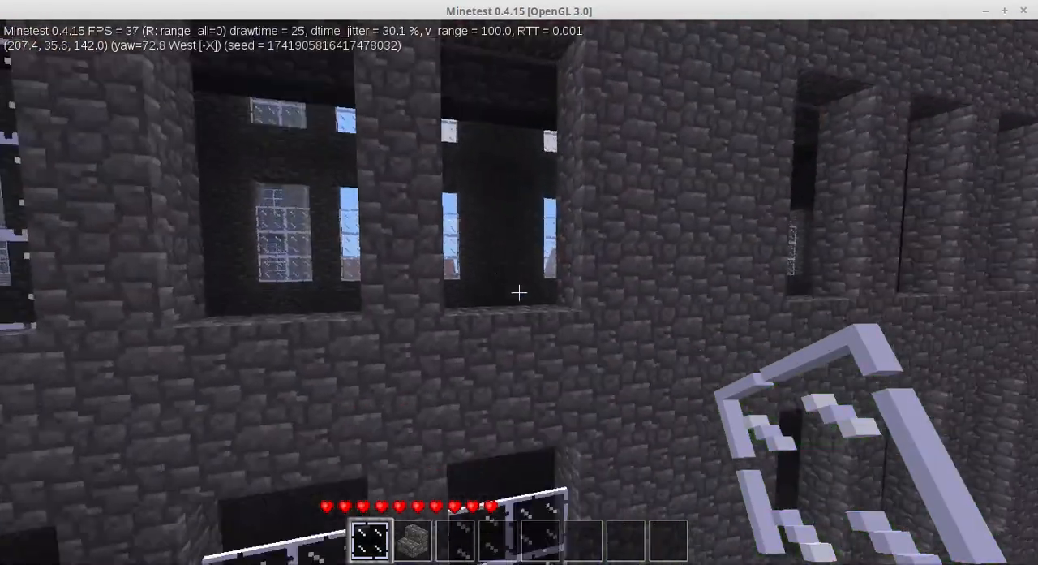
mouse_move(519, 292)
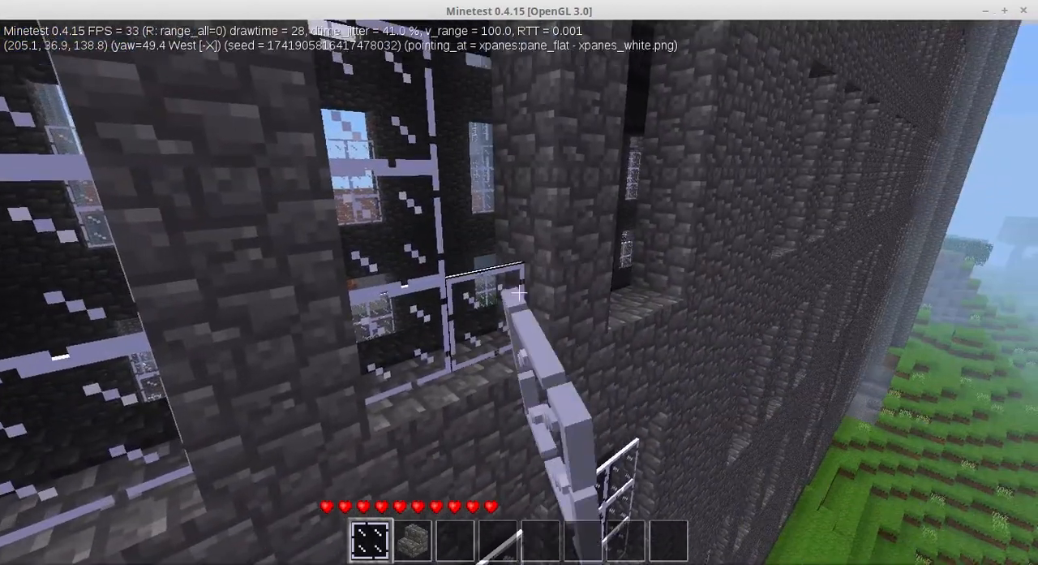
mouse_move(519, 292)
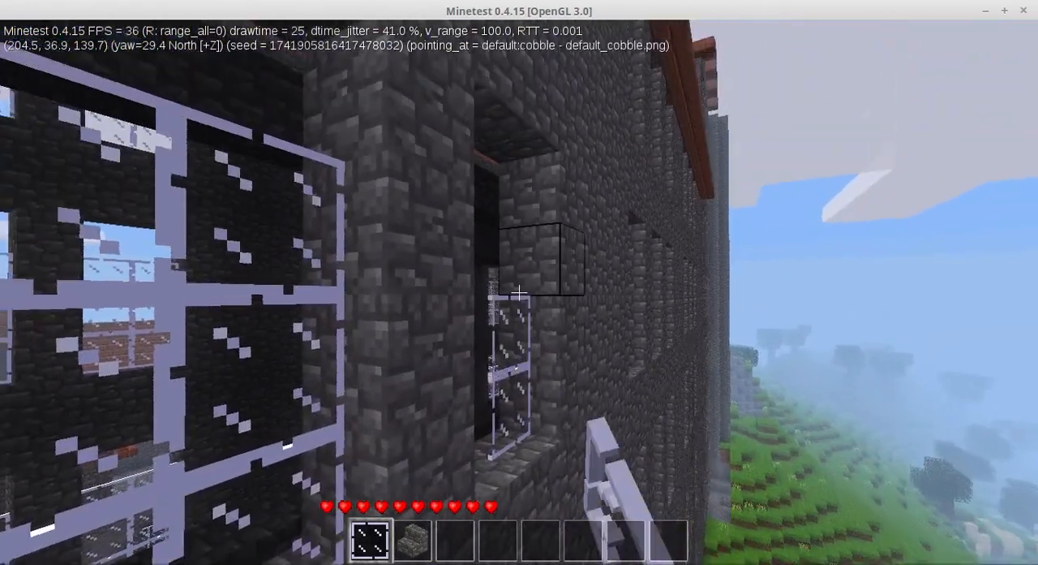
mouse_move(519, 292)
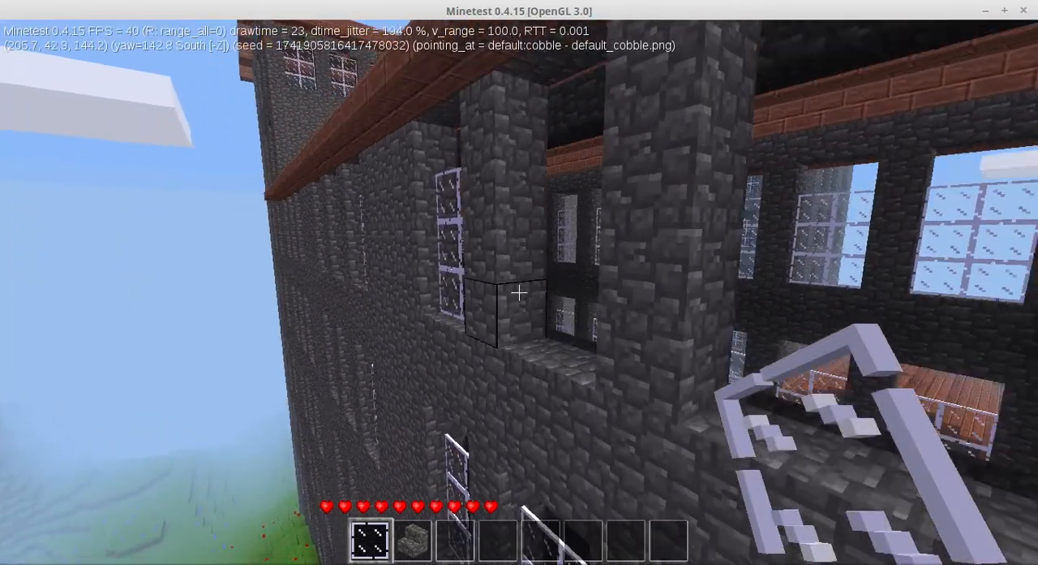
mouse_move(519, 291)
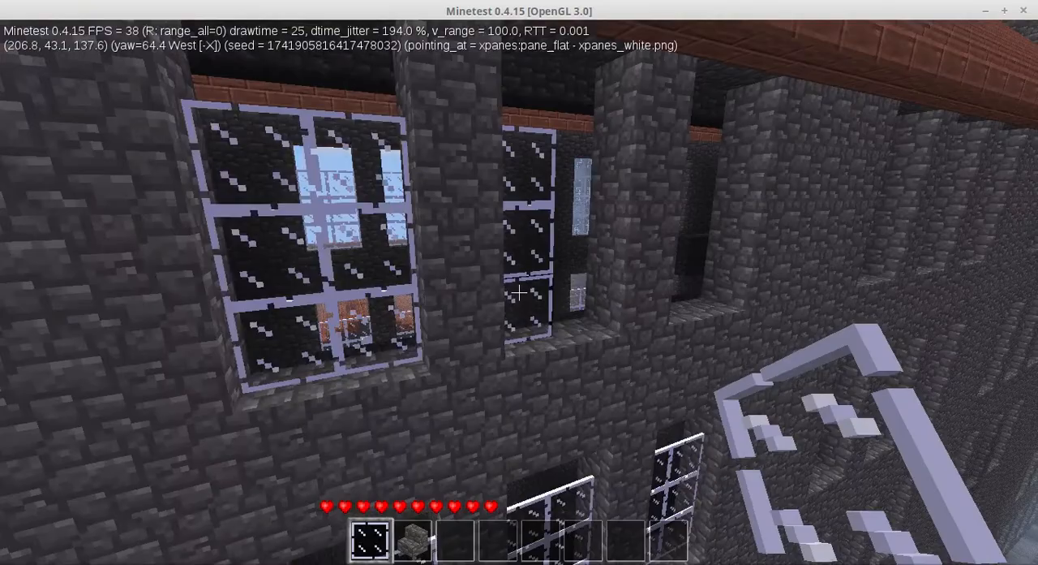
mouse_move(519, 292)
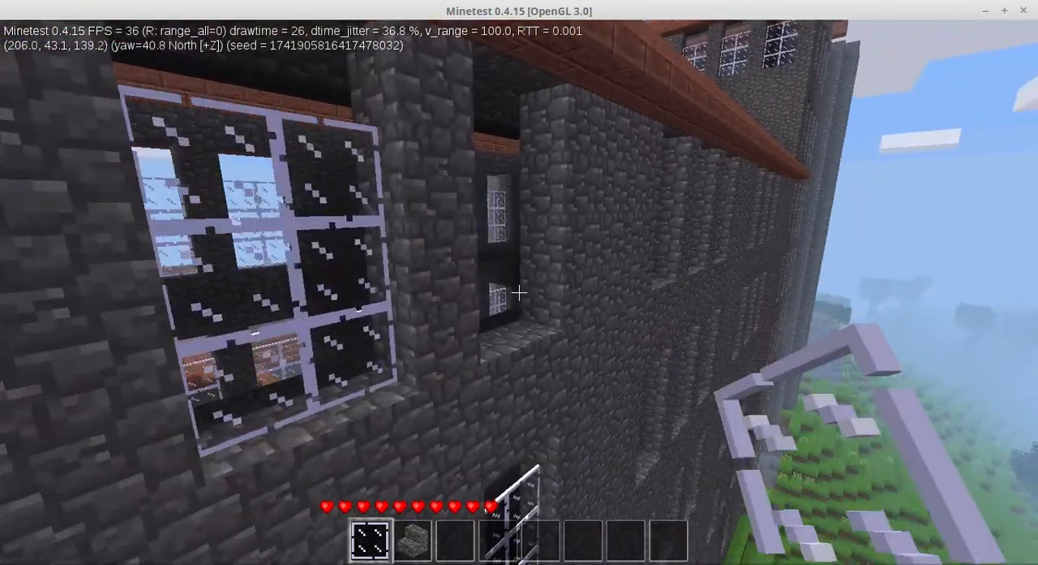
mouse_move(519, 292)
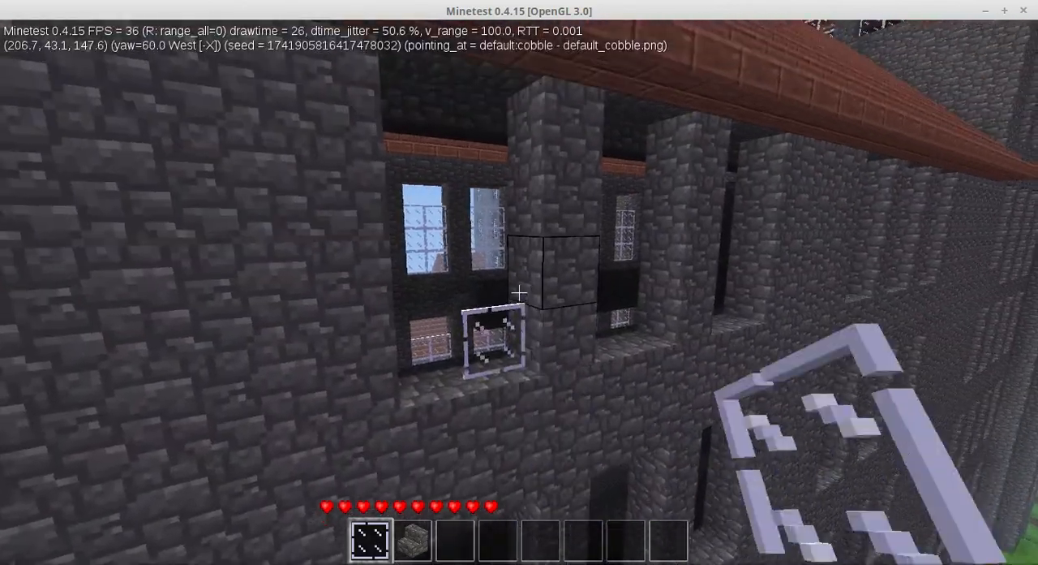
mouse_move(519, 292)
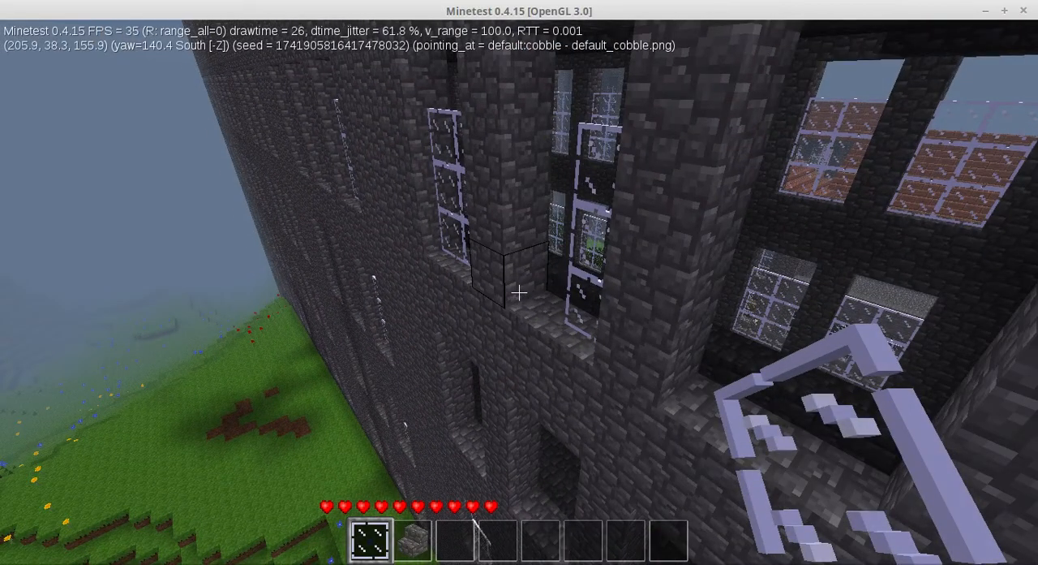
mouse_move(519, 292)
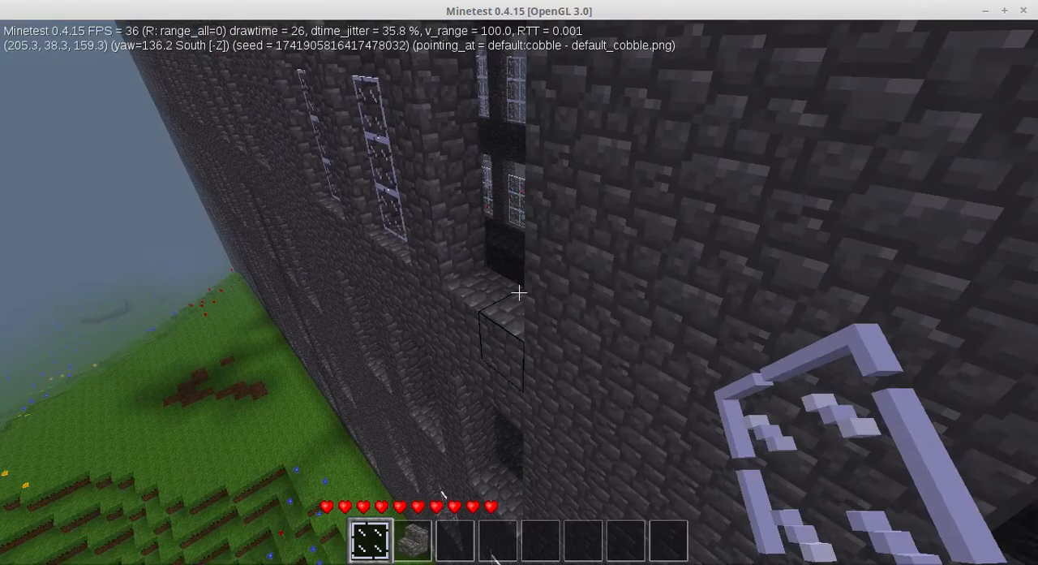
mouse_move(519, 292)
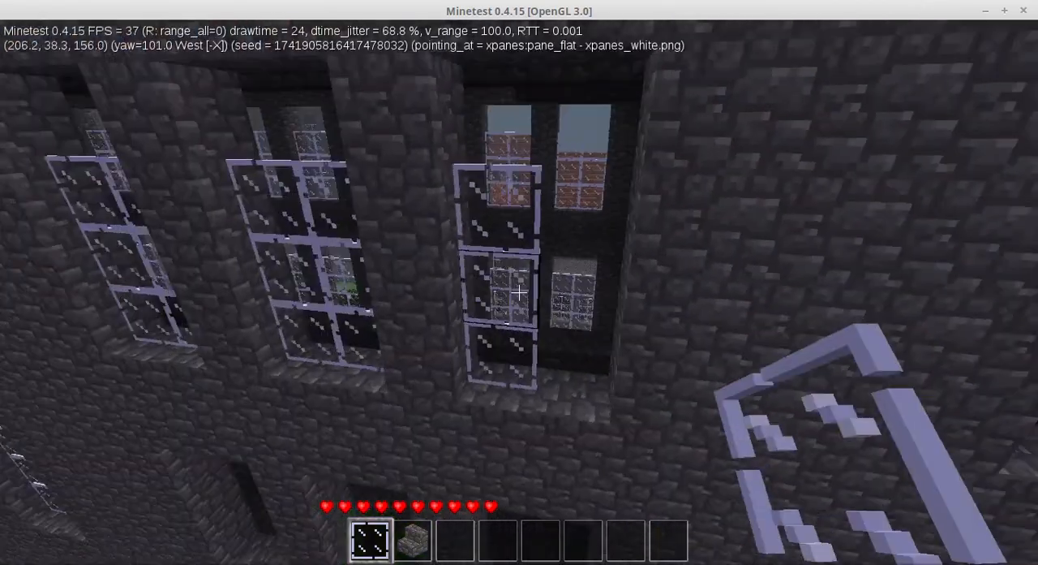
mouse_move(520, 292)
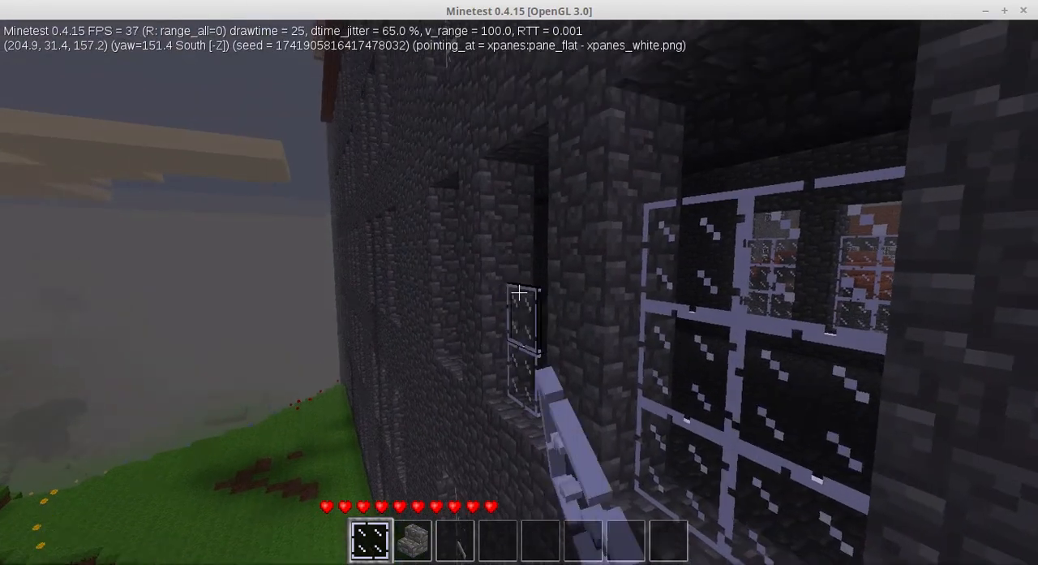
mouse_move(519, 290)
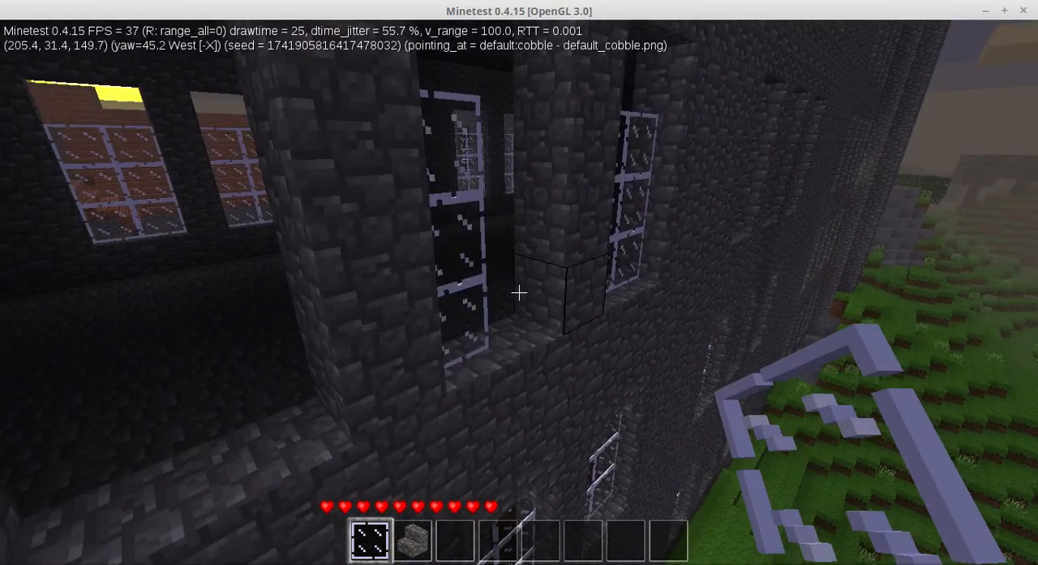
mouse_move(519, 292)
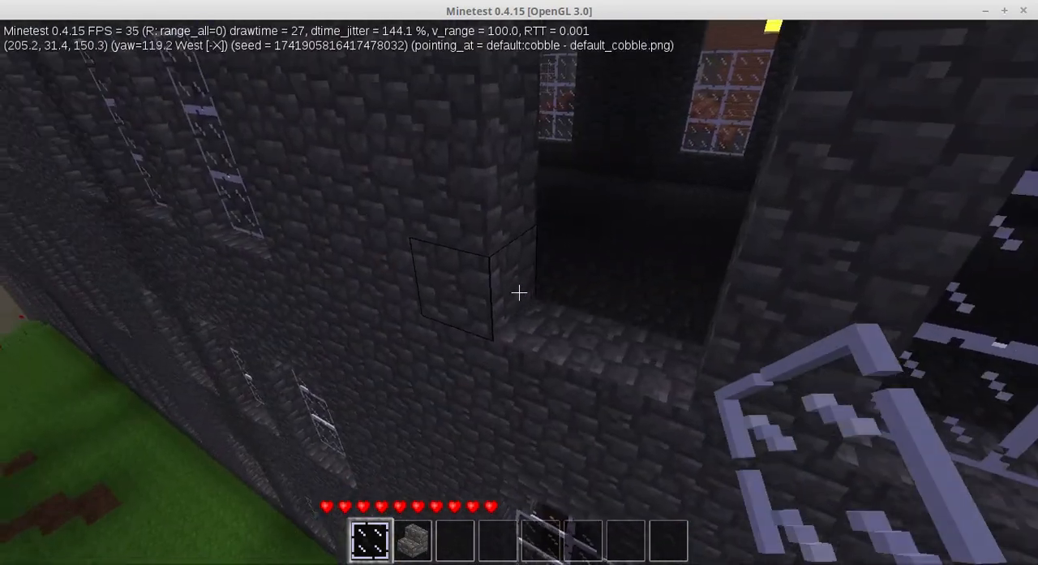
mouse_move(519, 292)
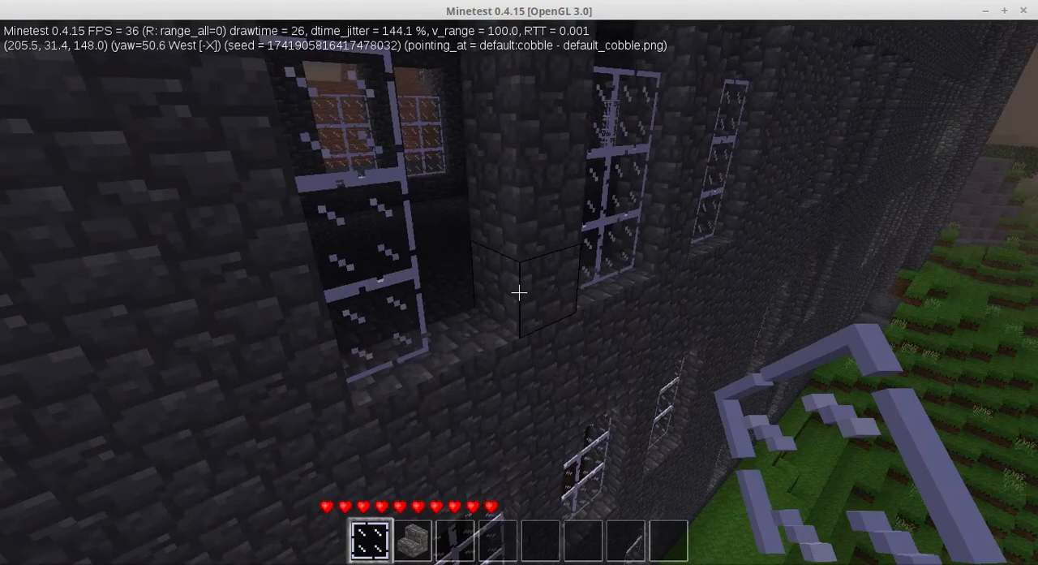
mouse_move(519, 292)
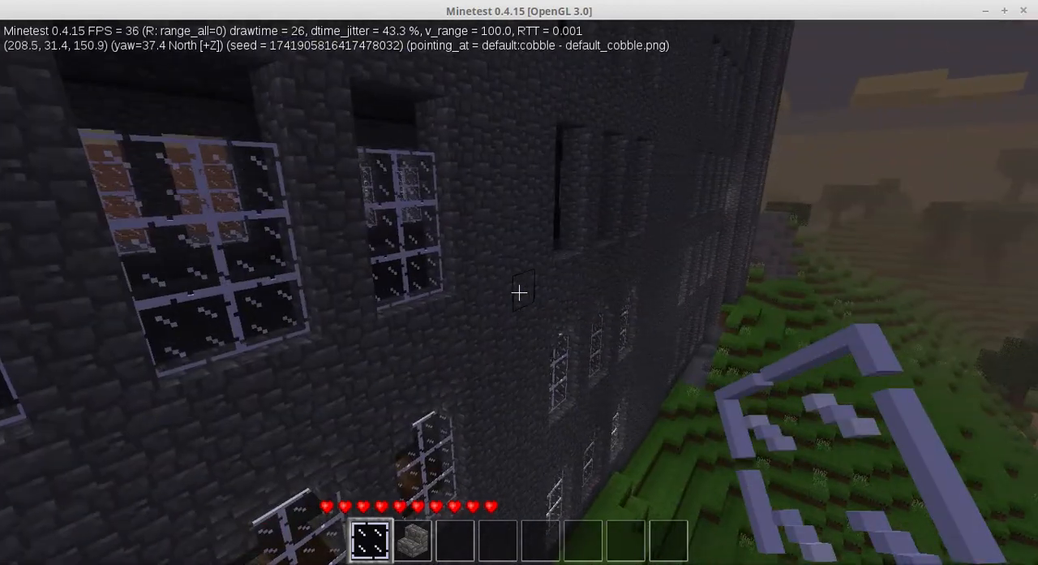
mouse_move(519, 292)
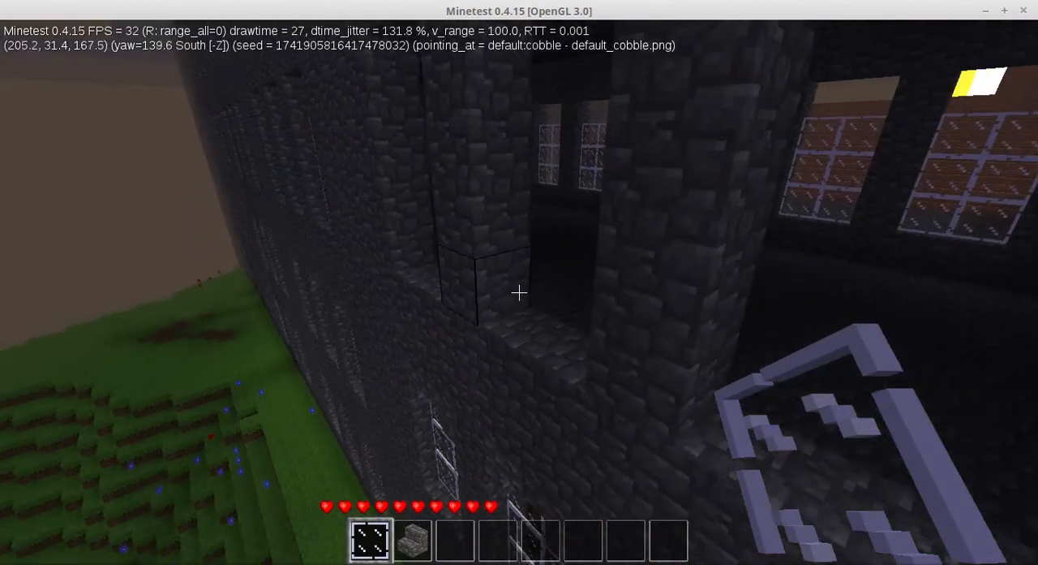
mouse_move(519, 292)
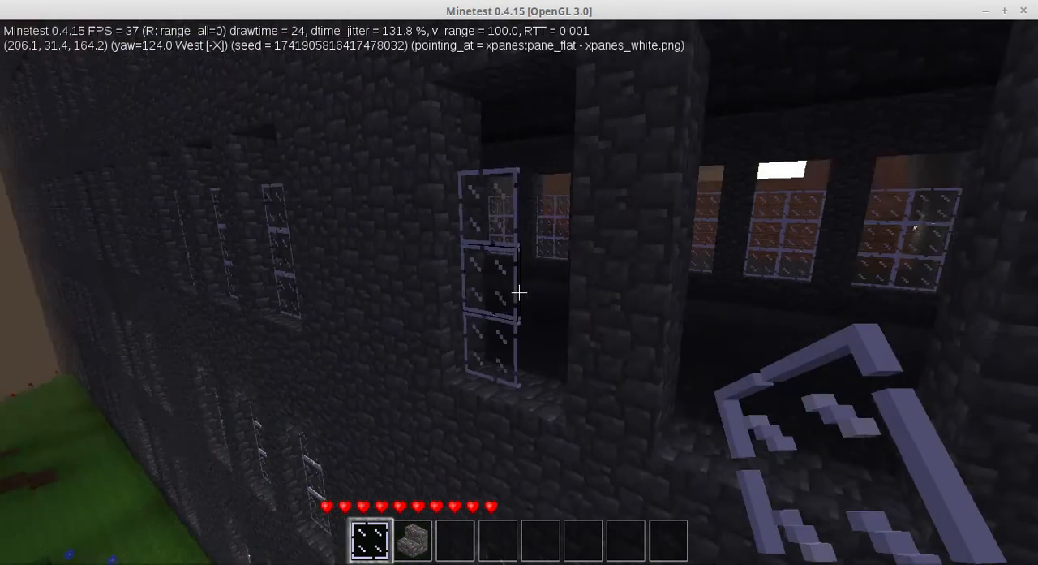
mouse_move(519, 292)
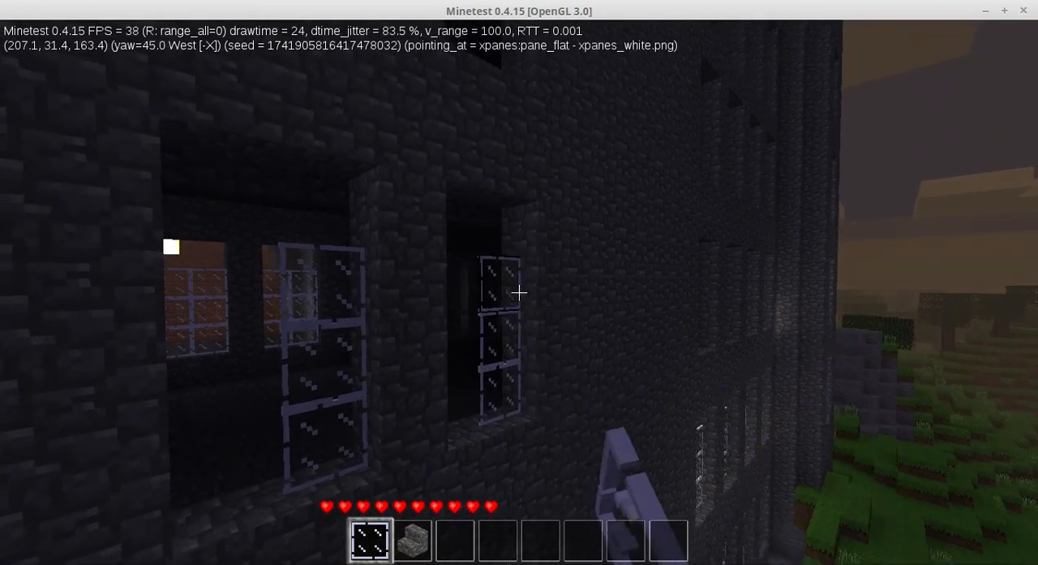
mouse_move(519, 292)
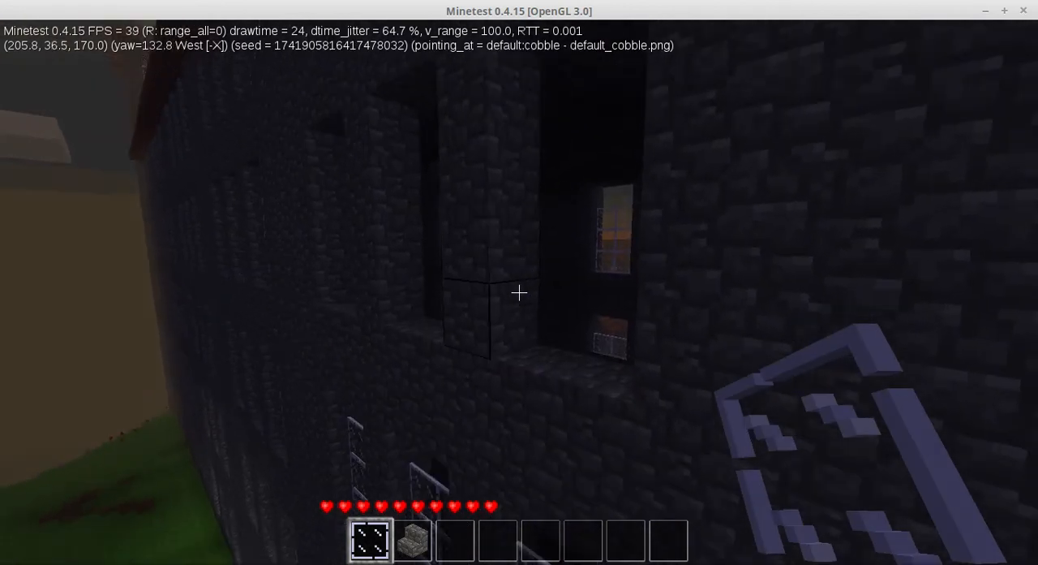
mouse_move(519, 292)
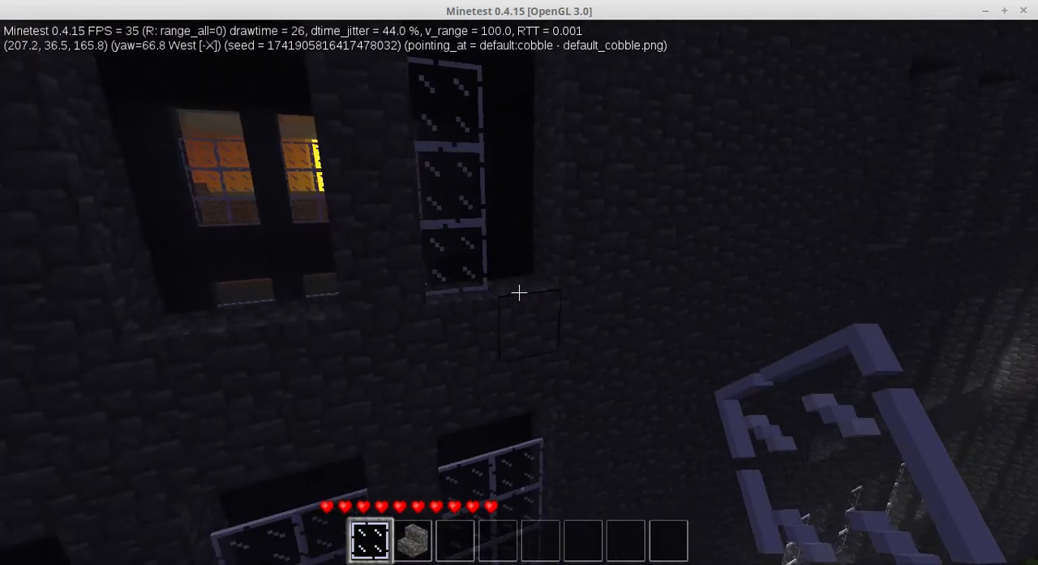
mouse_move(519, 292)
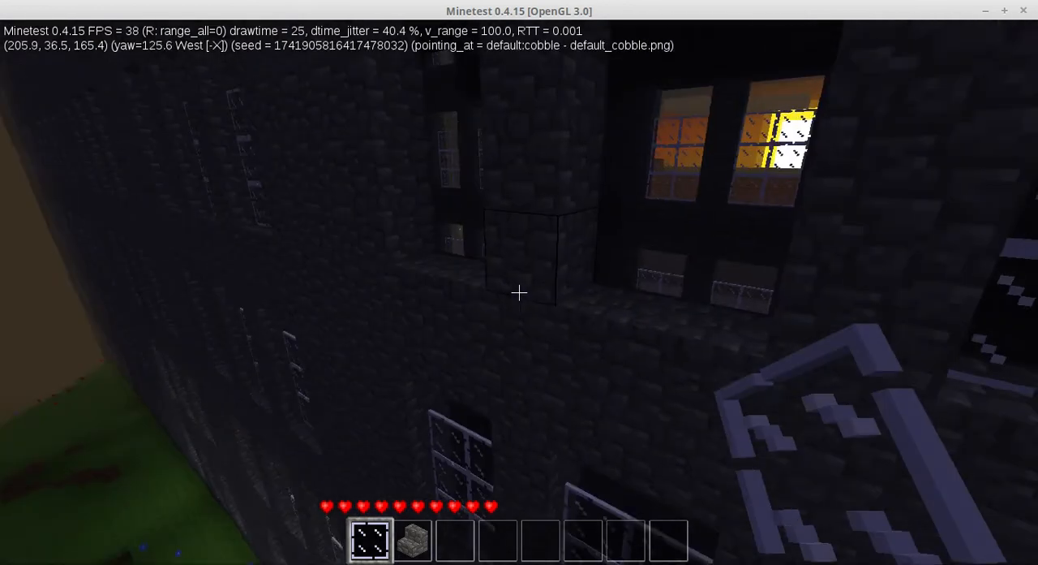
mouse_move(519, 292)
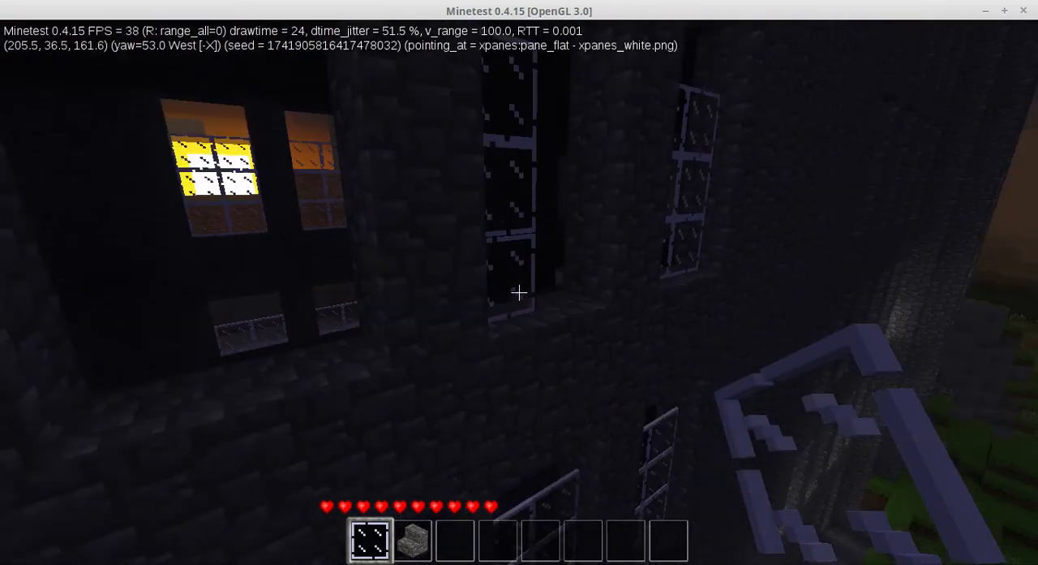
mouse_move(519, 292)
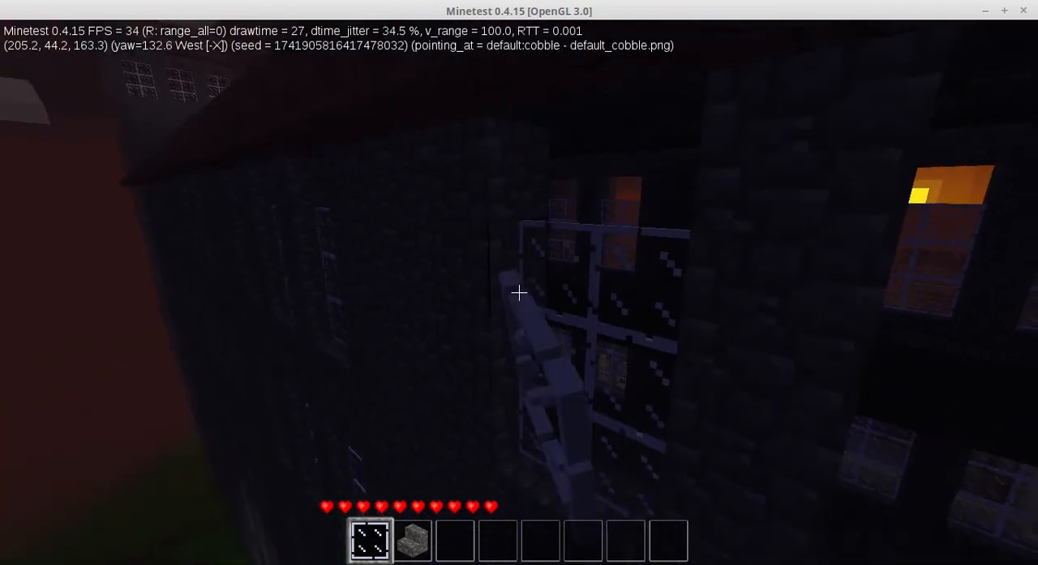
mouse_move(519, 292)
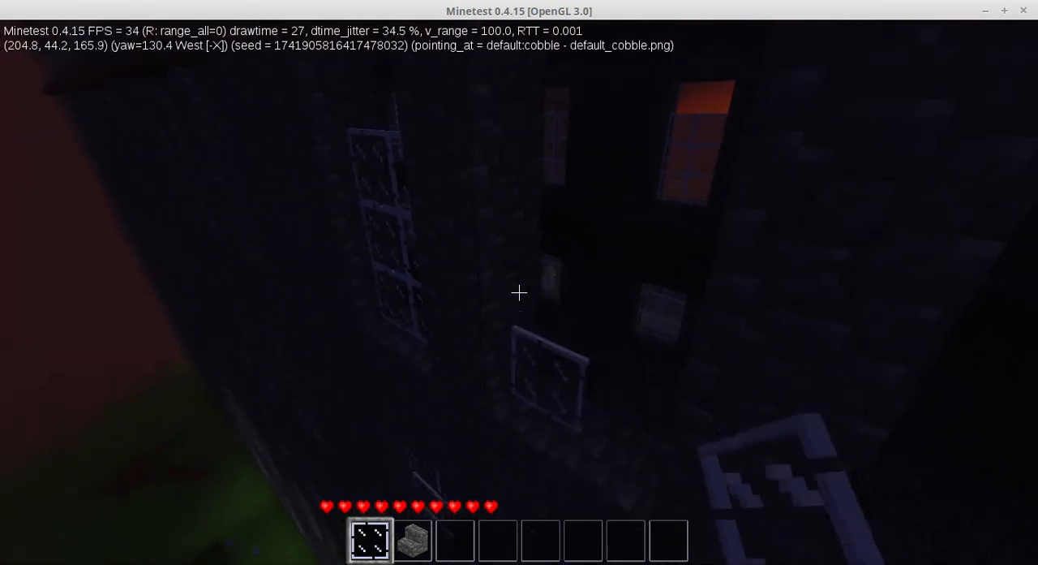
mouse_move(520, 292)
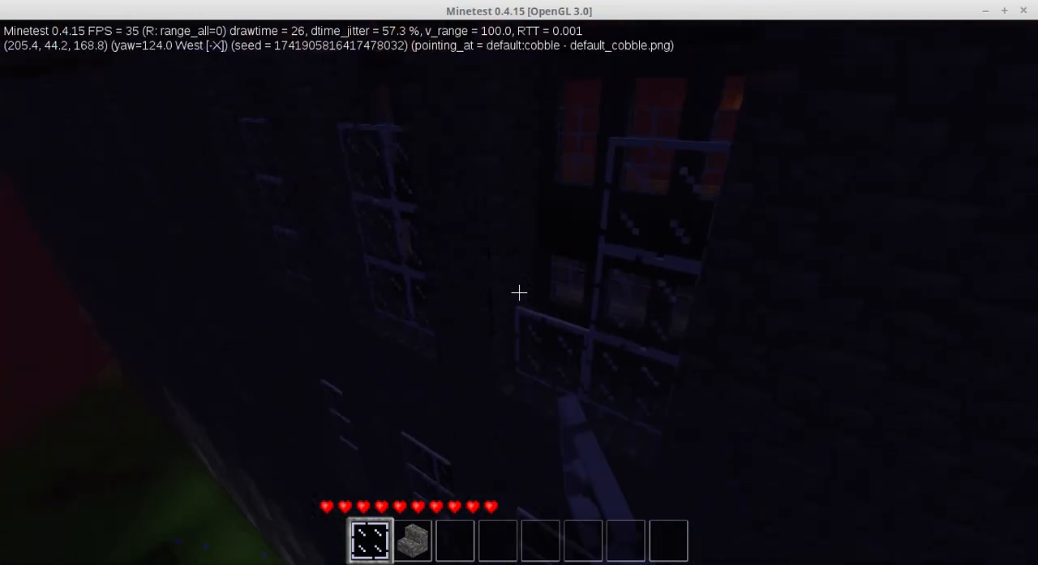
mouse_move(519, 293)
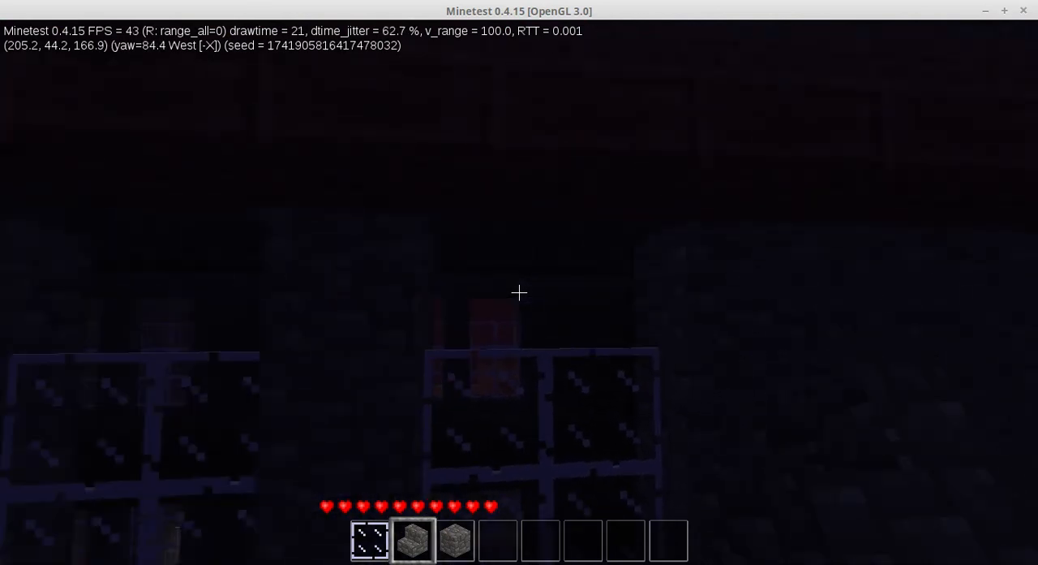
mouse_move(519, 292)
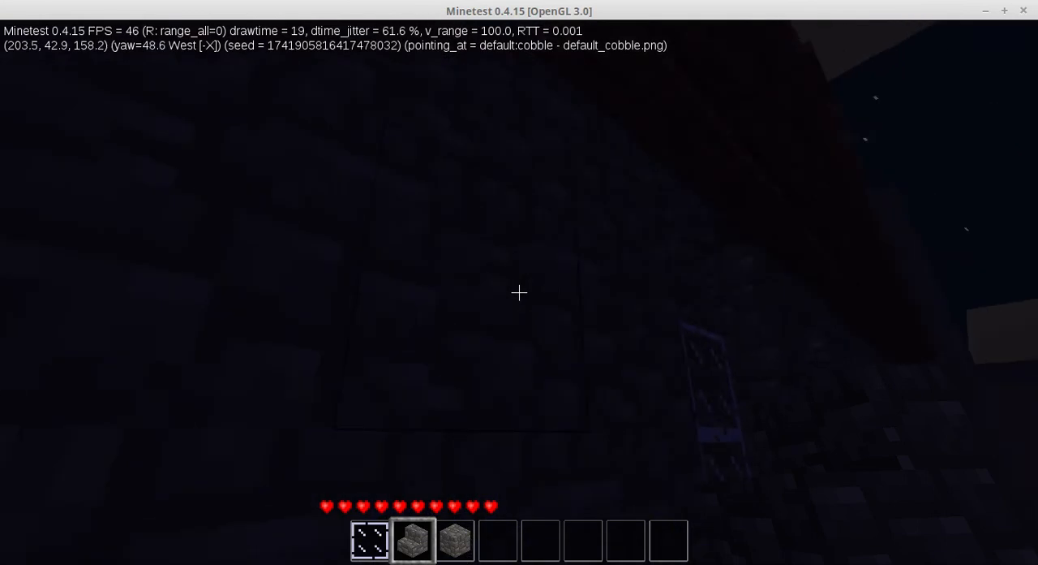
mouse_move(519, 292)
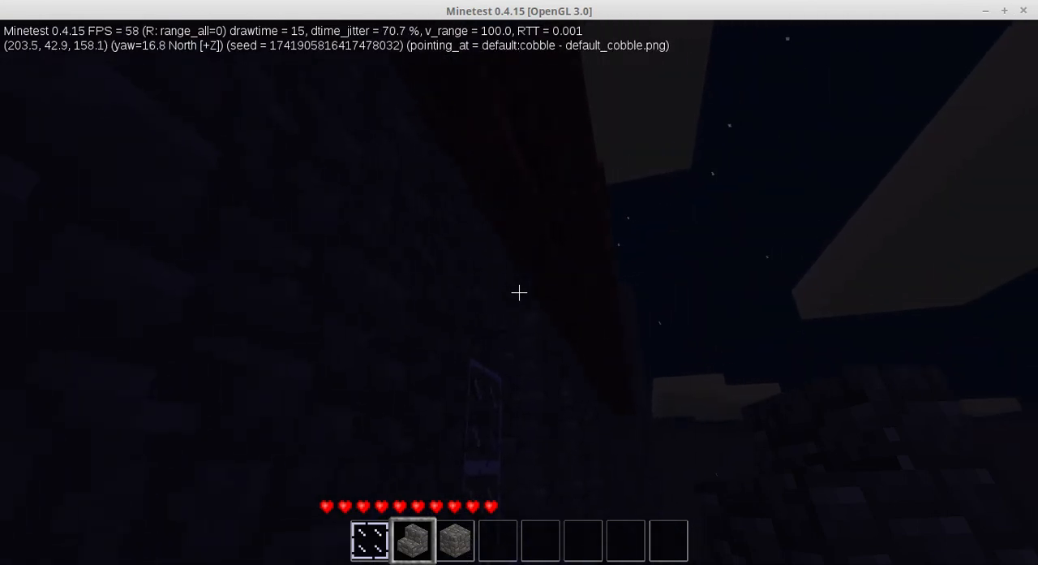
mouse_move(519, 292)
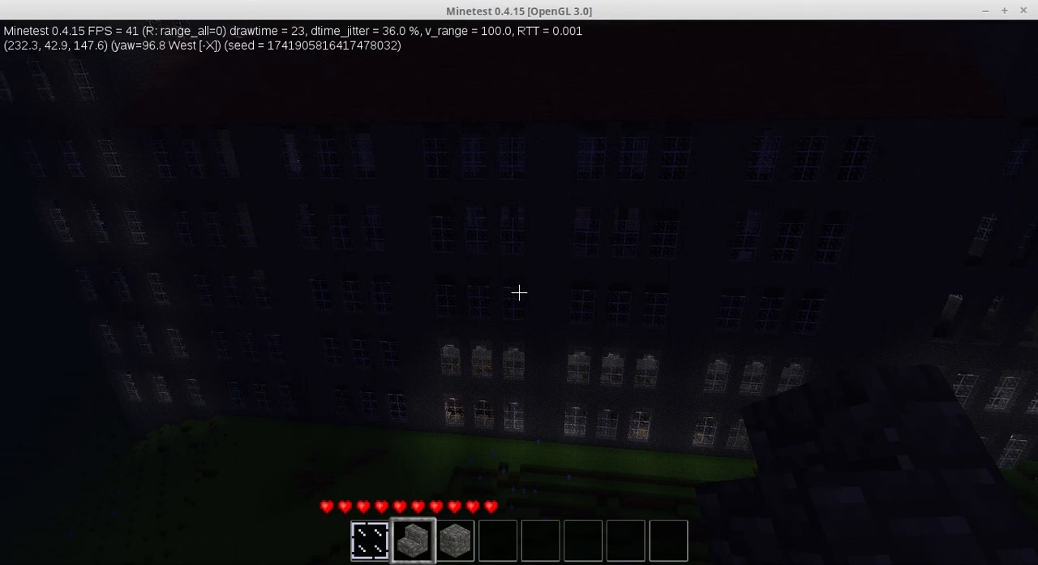
mouse_move(519, 292)
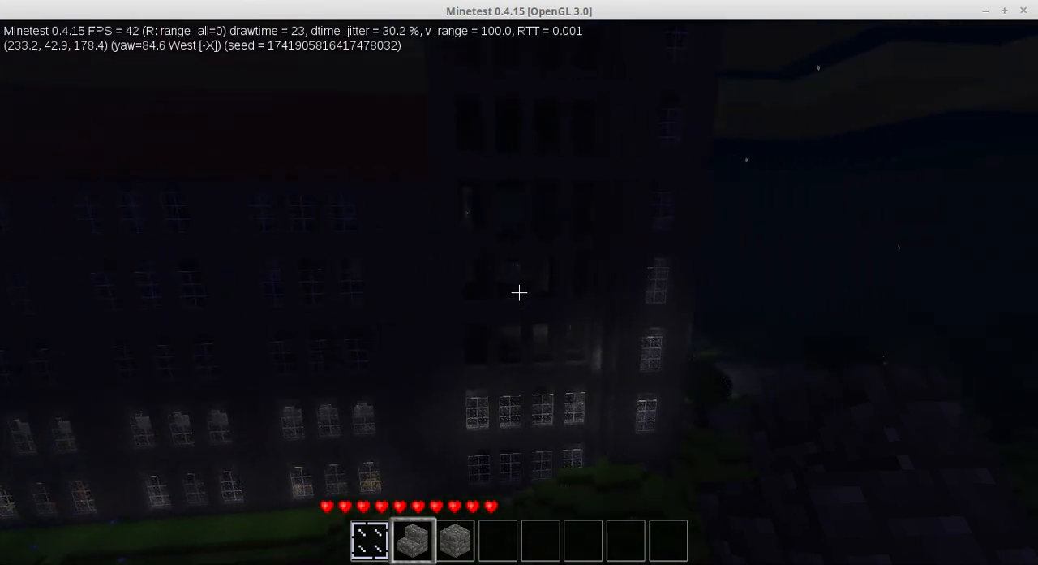
mouse_move(519, 292)
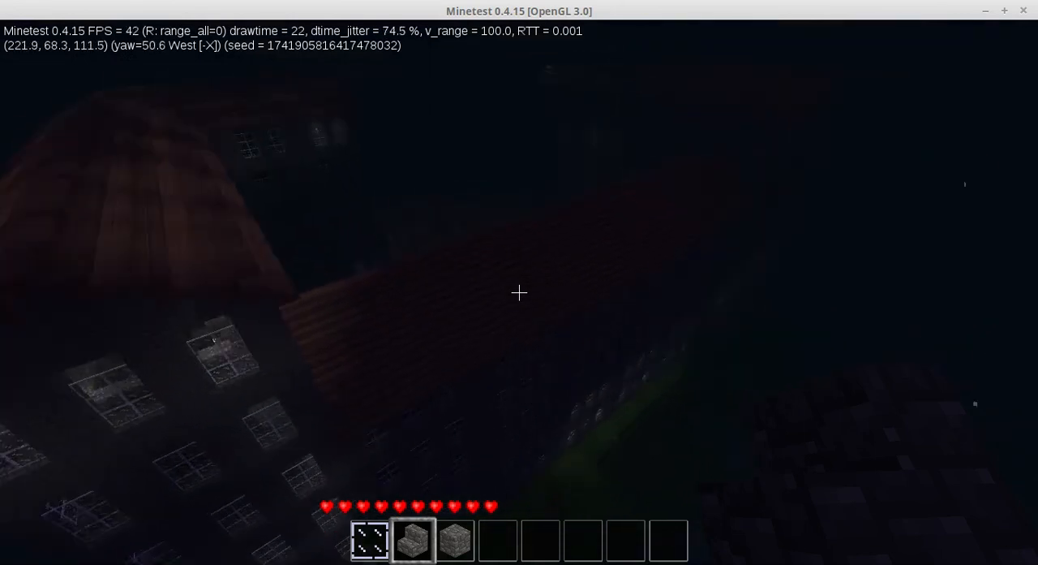
mouse_move(519, 292)
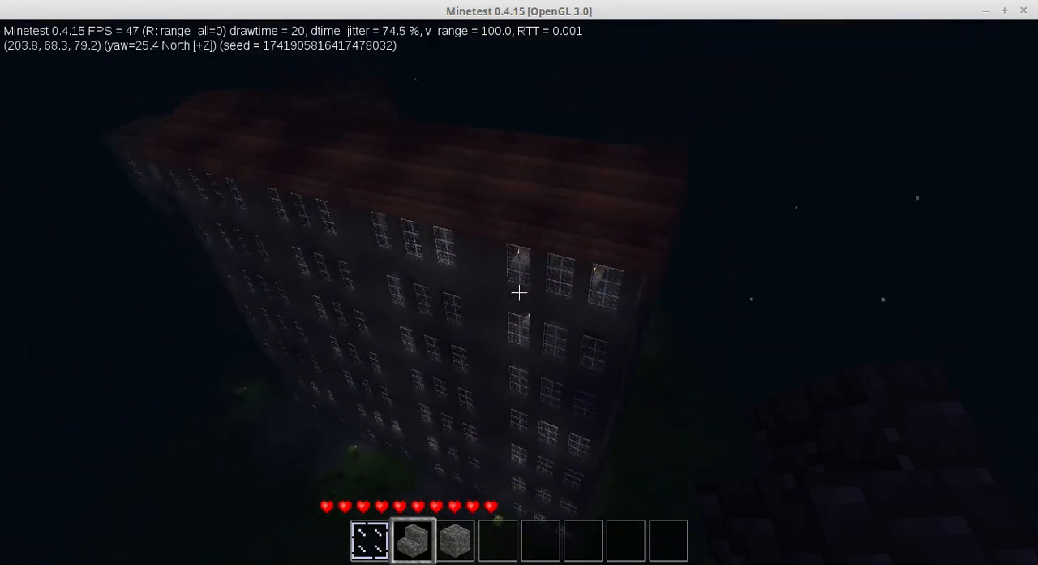
mouse_move(519, 292)
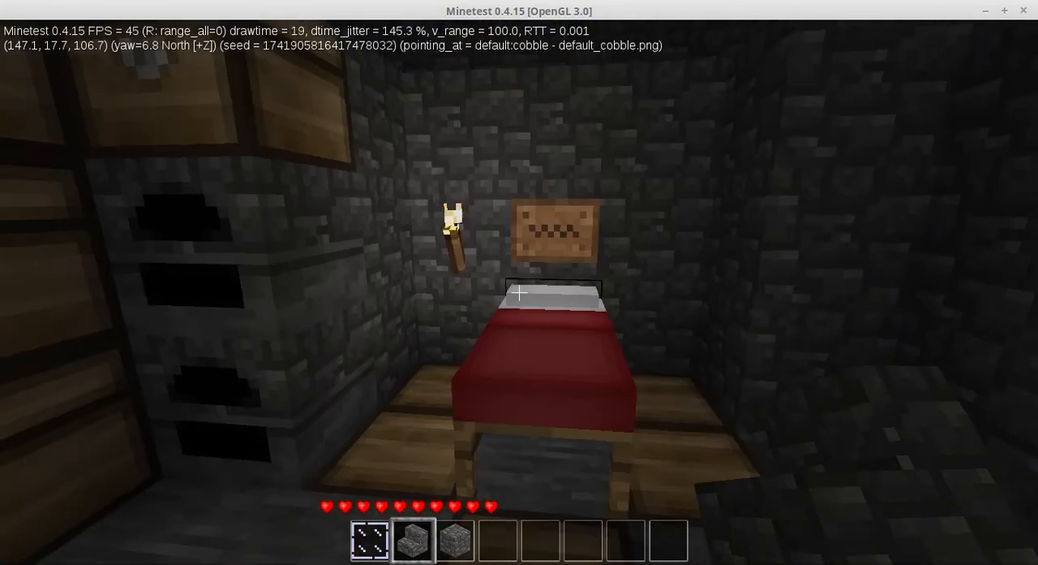
mouse_move(520, 292)
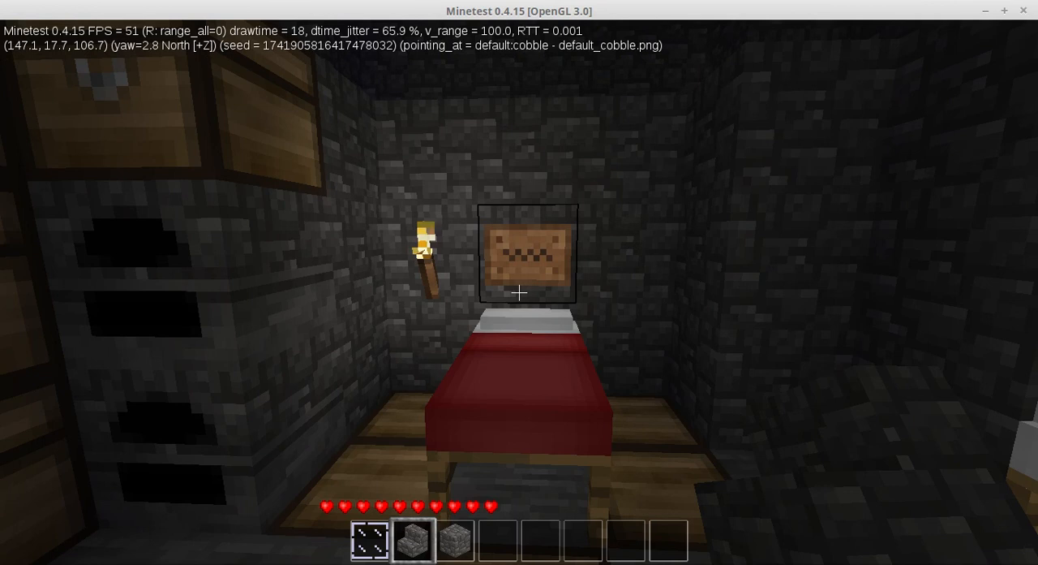
mouse_move(519, 292)
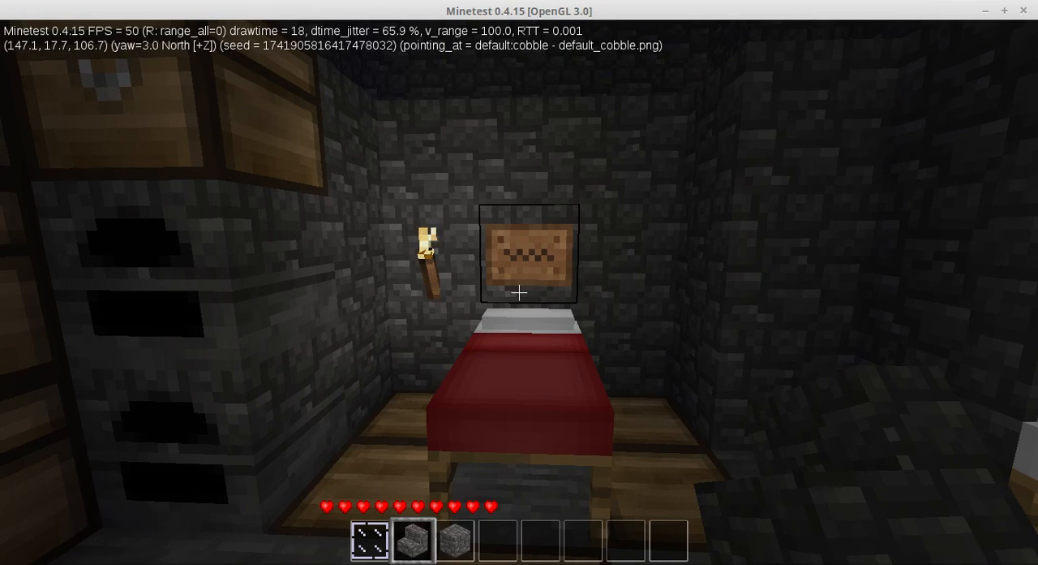